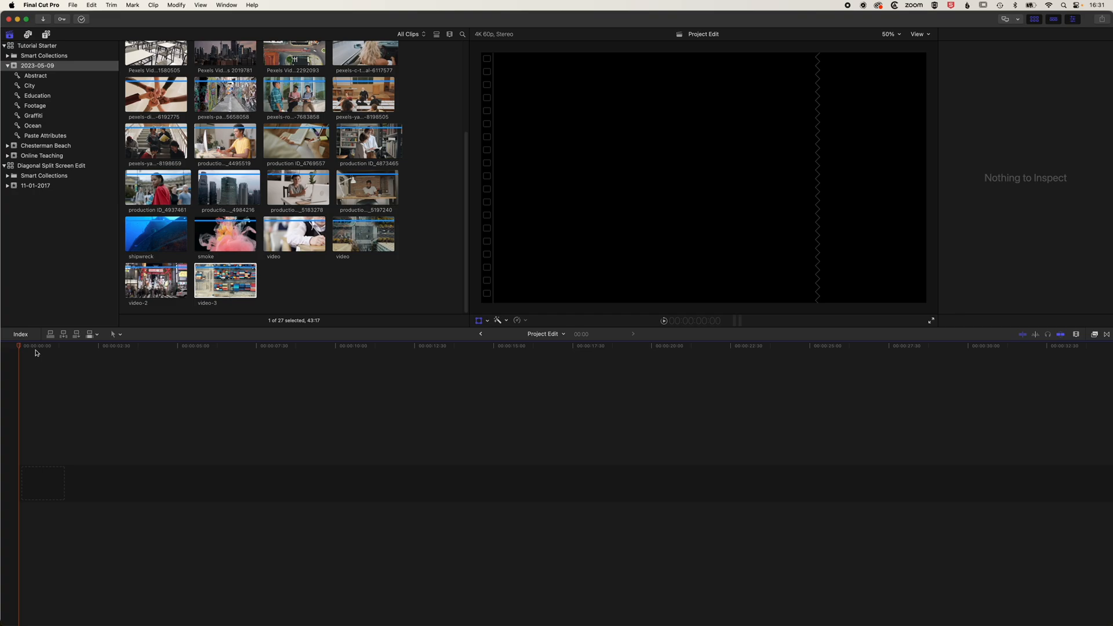
mouse_move(77, 340)
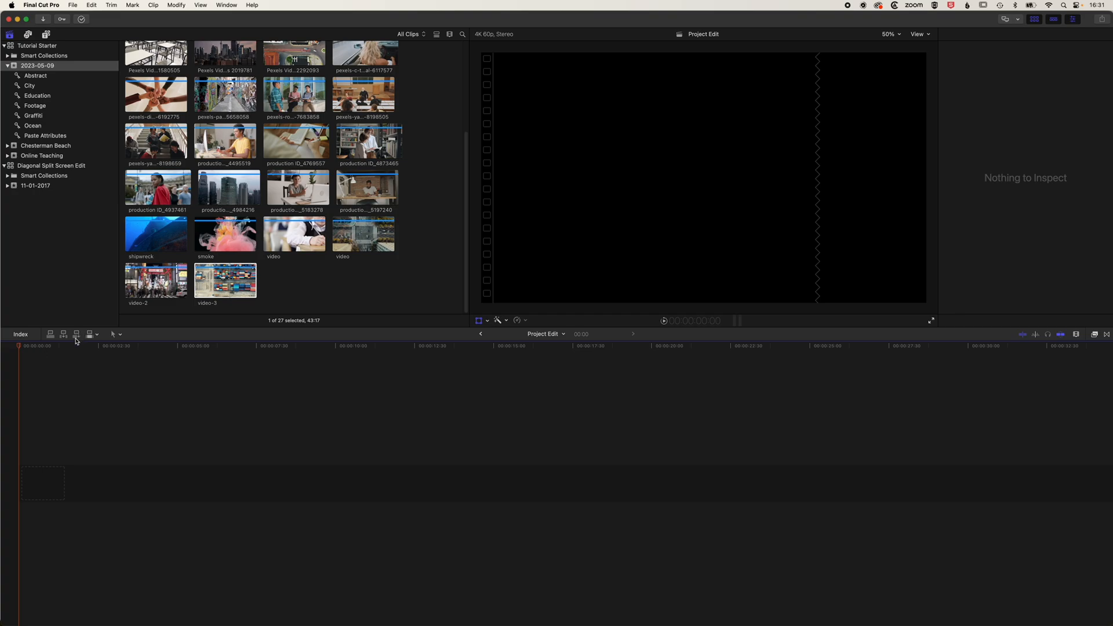
mouse_move(40, 127)
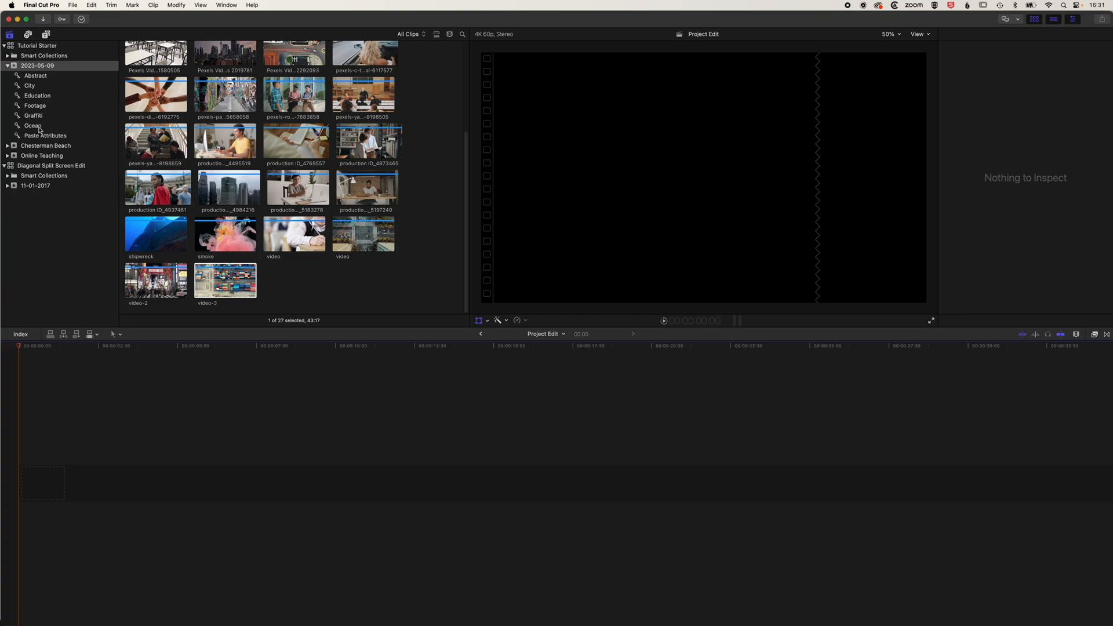
Append the Ocean-tagged boat-indonesia clip to the timeline as the base layer.
click(33, 126)
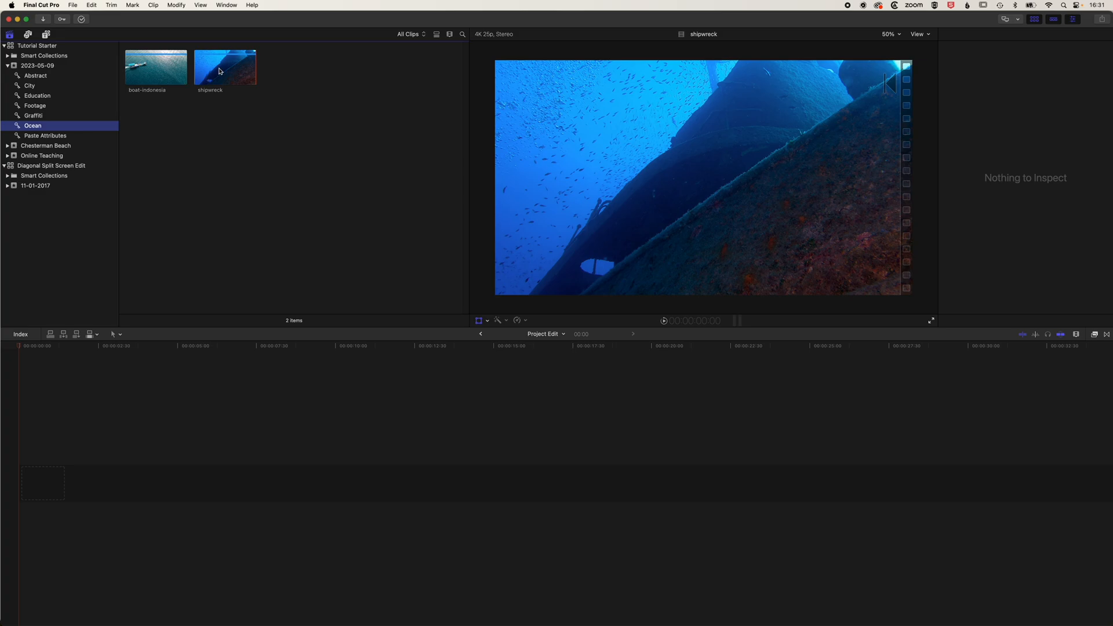
click(156, 68)
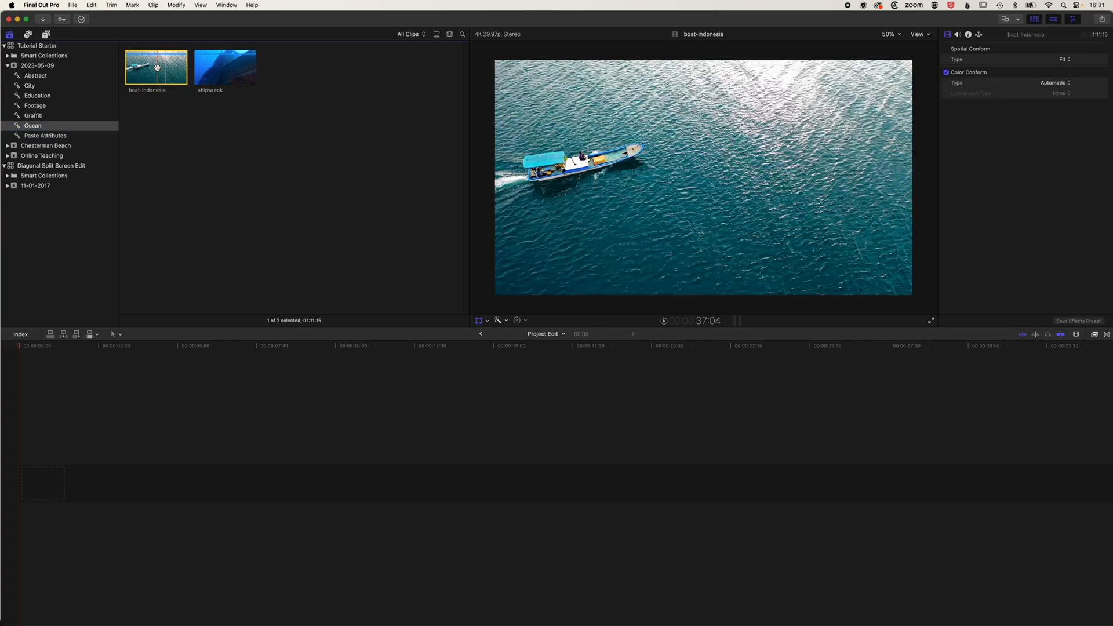
click(32, 115)
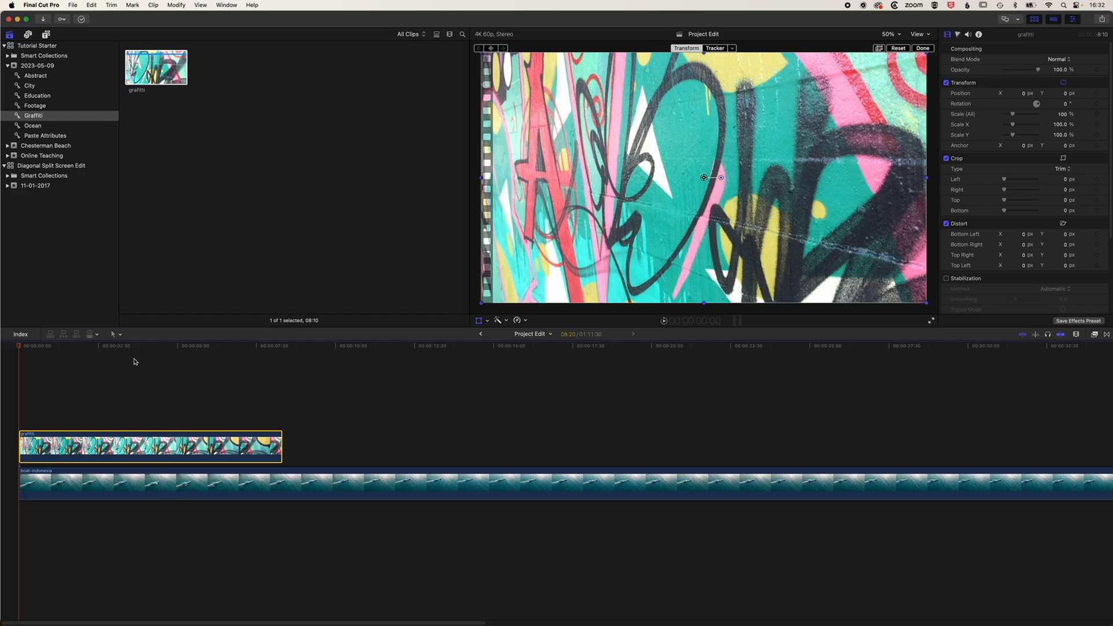
Select the graffiti clip and browse the Masks and Keying effects for Draw Mask.
click(133, 346)
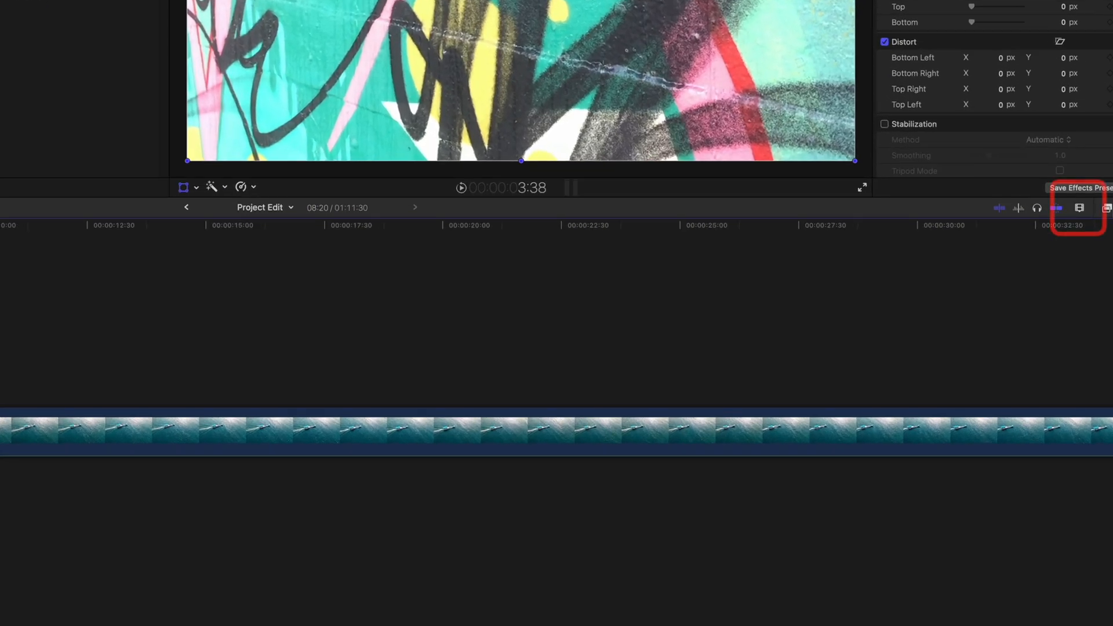
click(1078, 208)
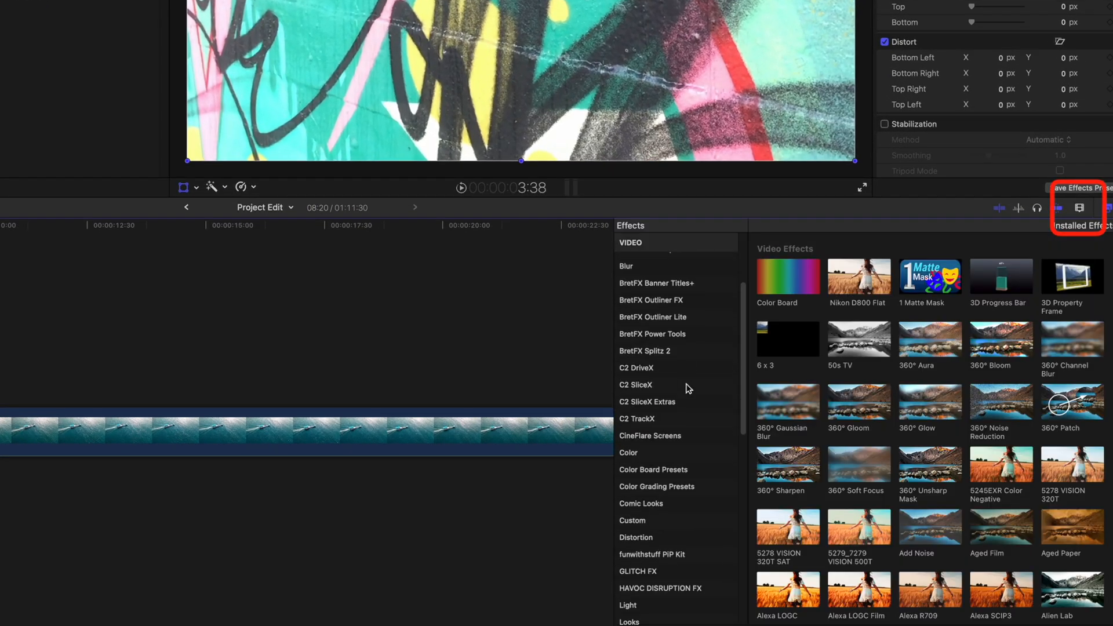
scroll(down, 3)
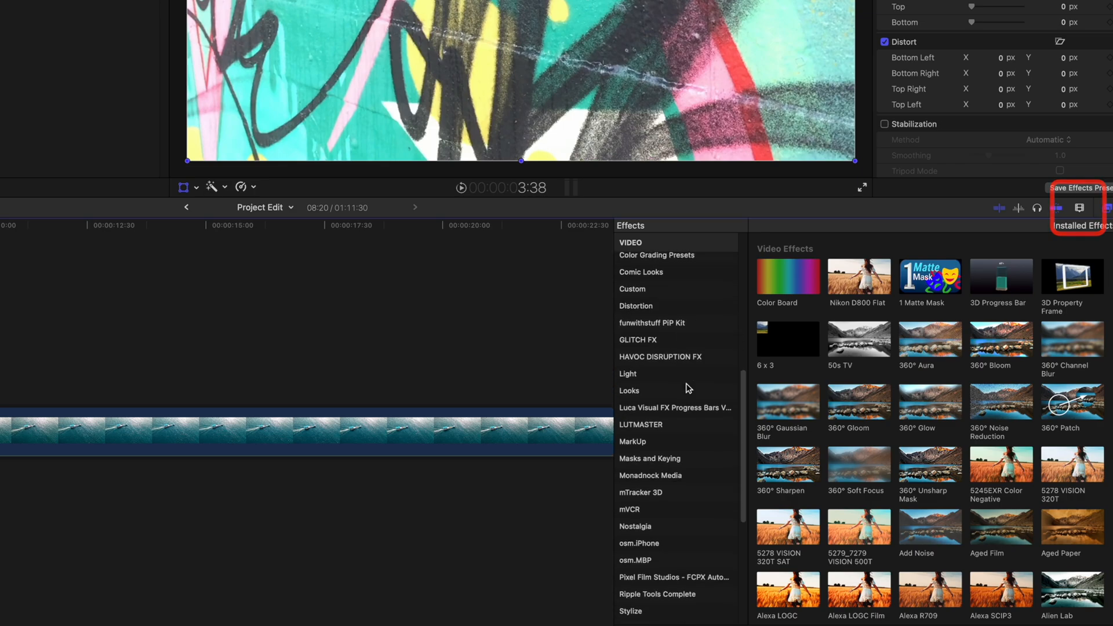
click(649, 427)
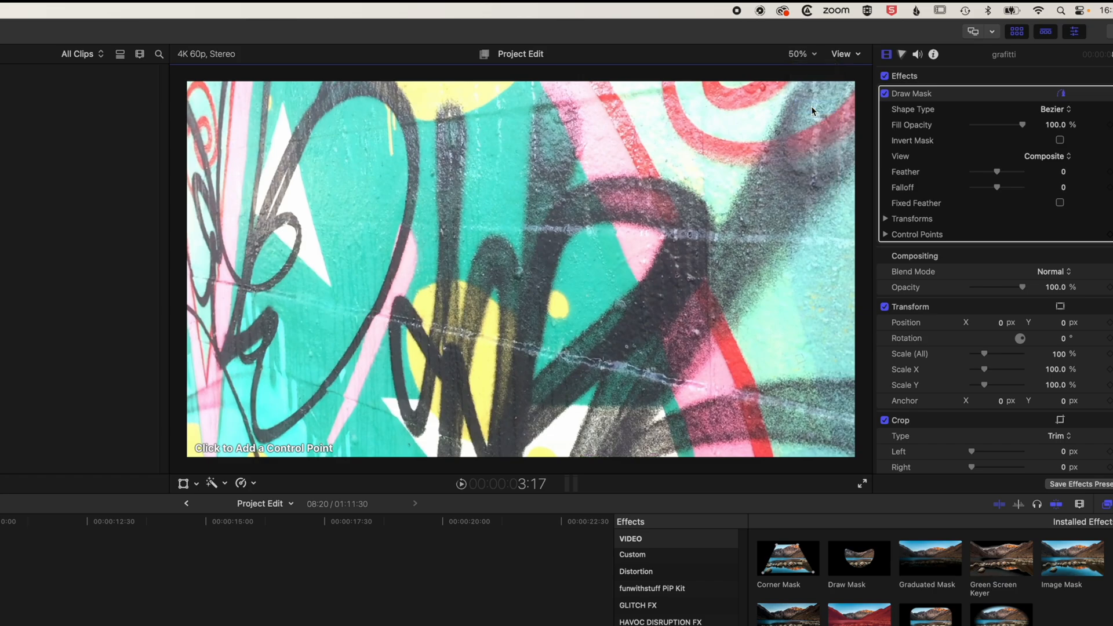
Zoom the viewer to 25% and draw a linear diagonal Draw Mask on the graffiti clip.
click(798, 54)
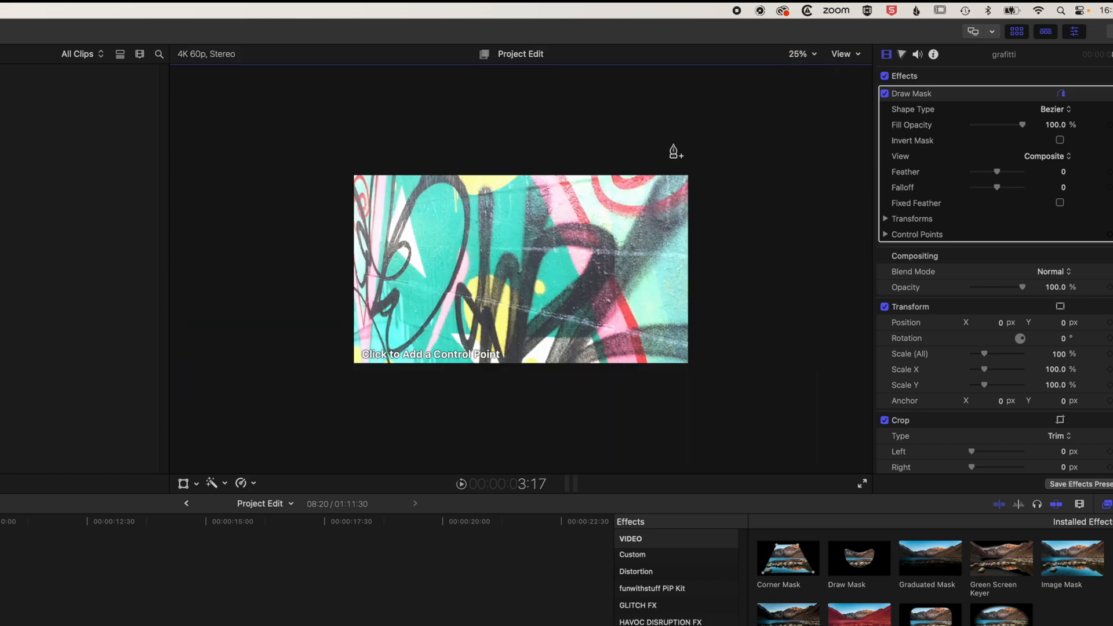
mouse_move(333, 393)
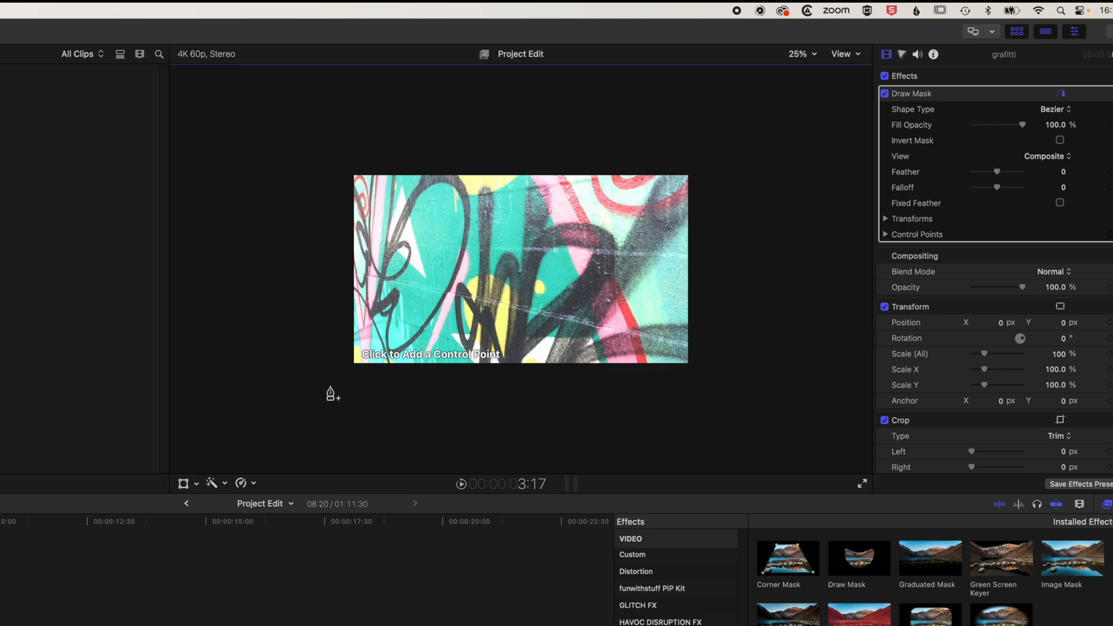
mouse_move(712, 165)
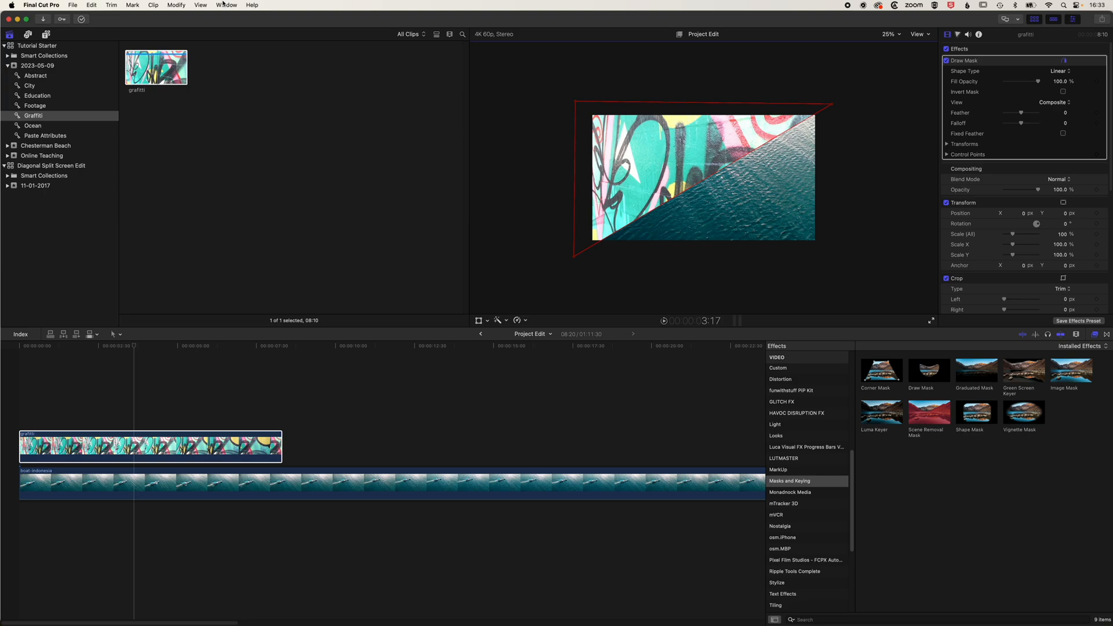
click(226, 5)
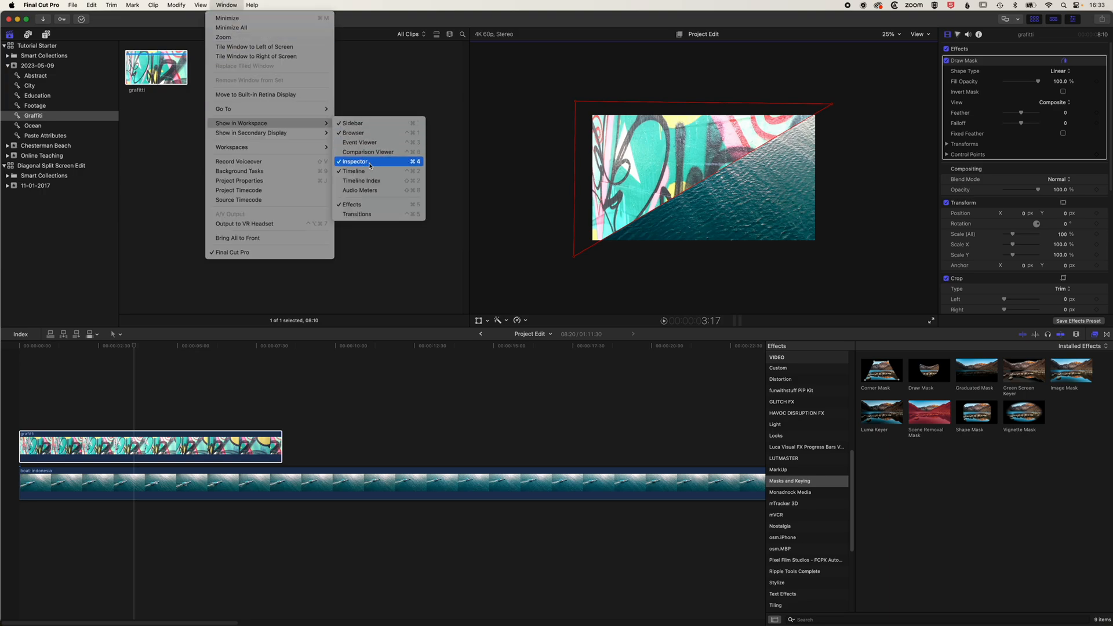
click(354, 161)
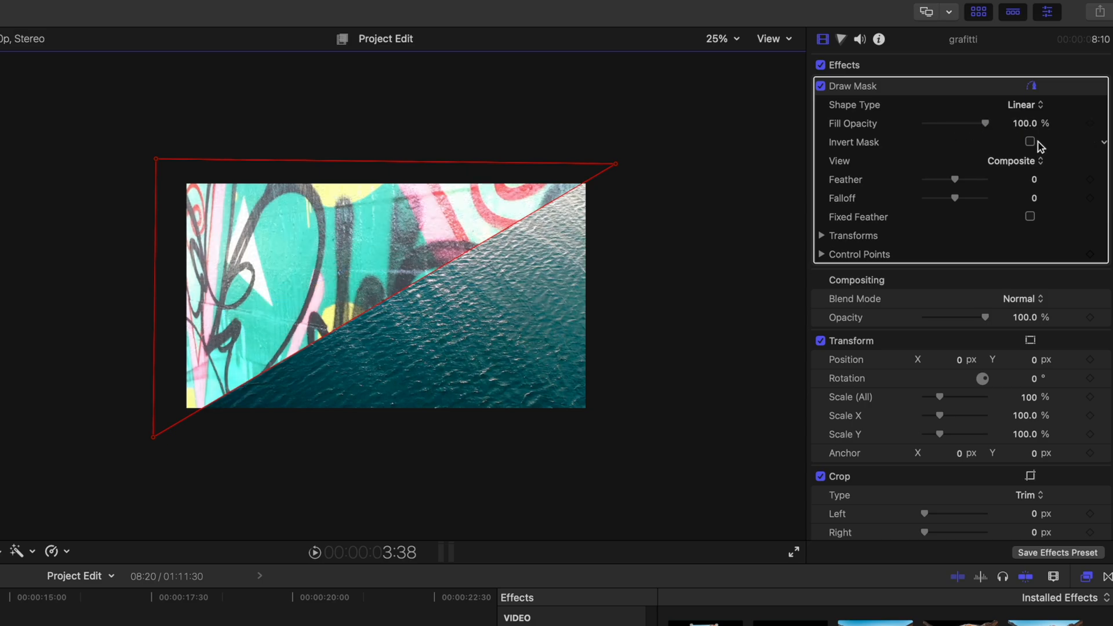
Invert the graffiti mask so boat fills upper-left, with feather reset to zero.
click(1030, 141)
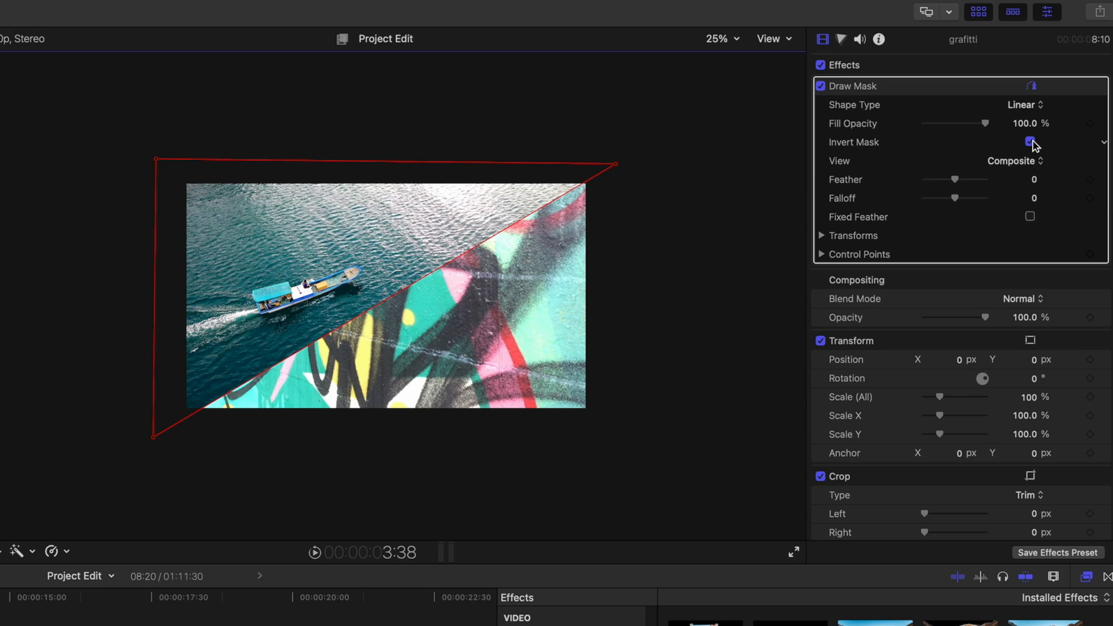
click(1030, 141)
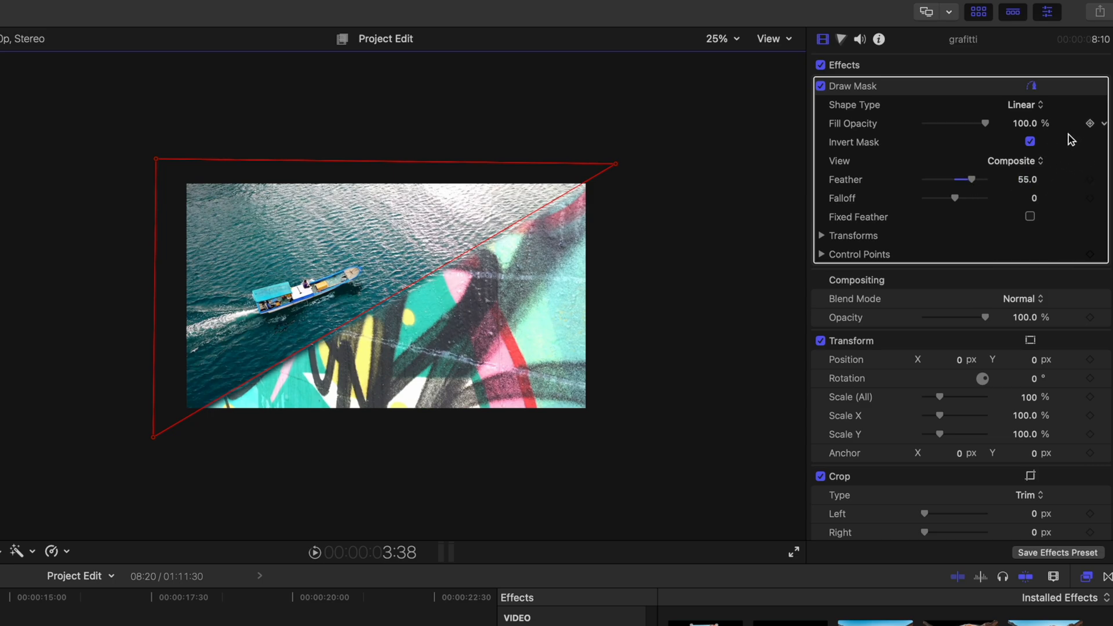
mouse_move(1104, 184)
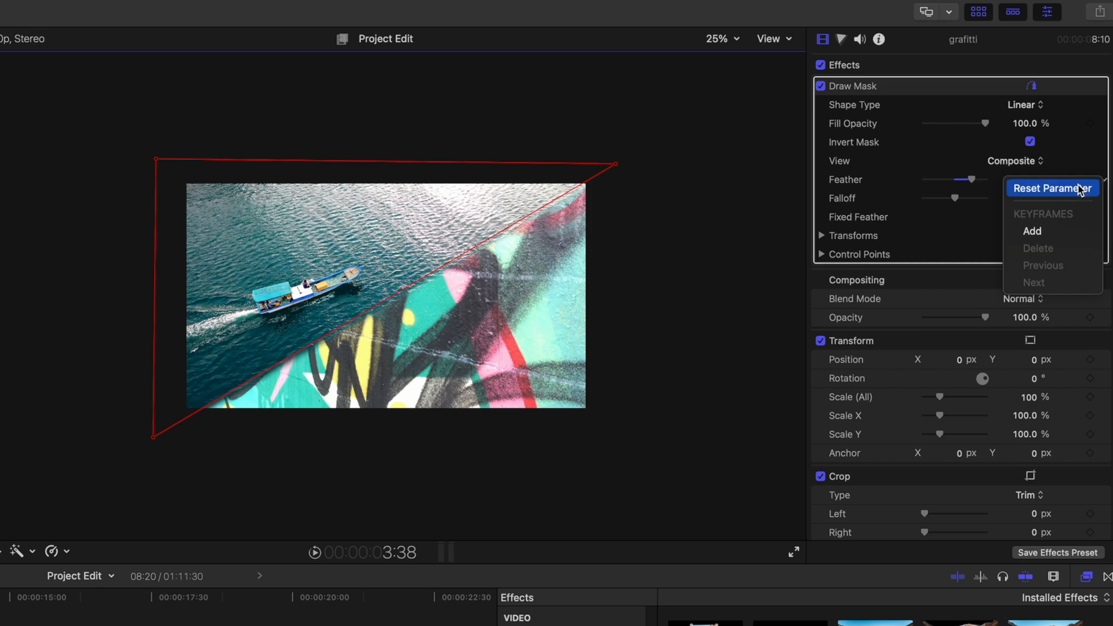
click(1053, 188)
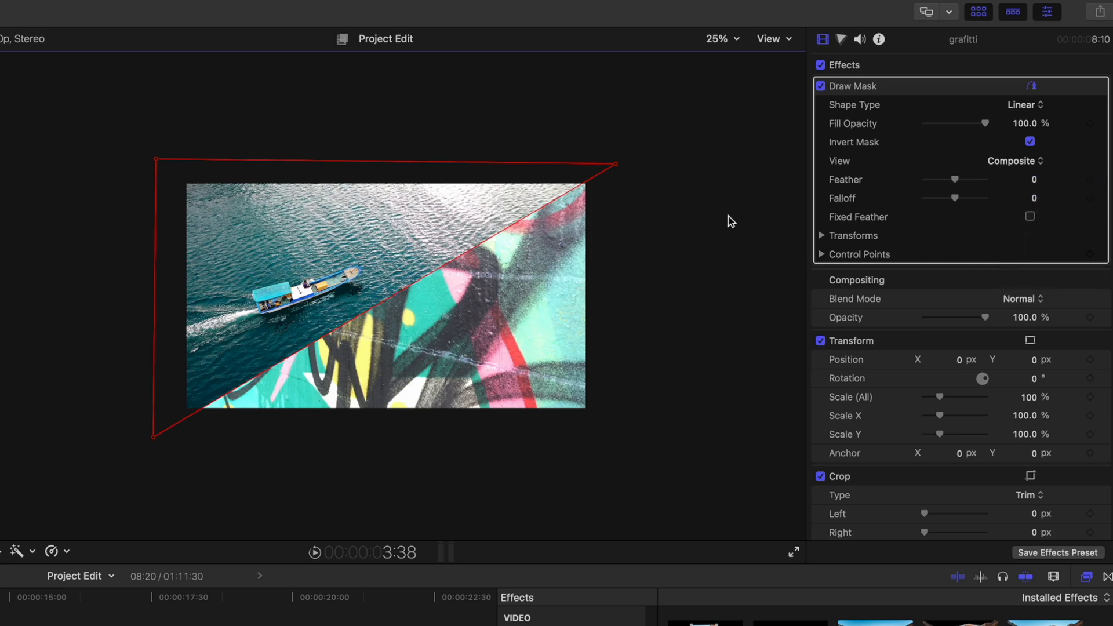
click(1030, 142)
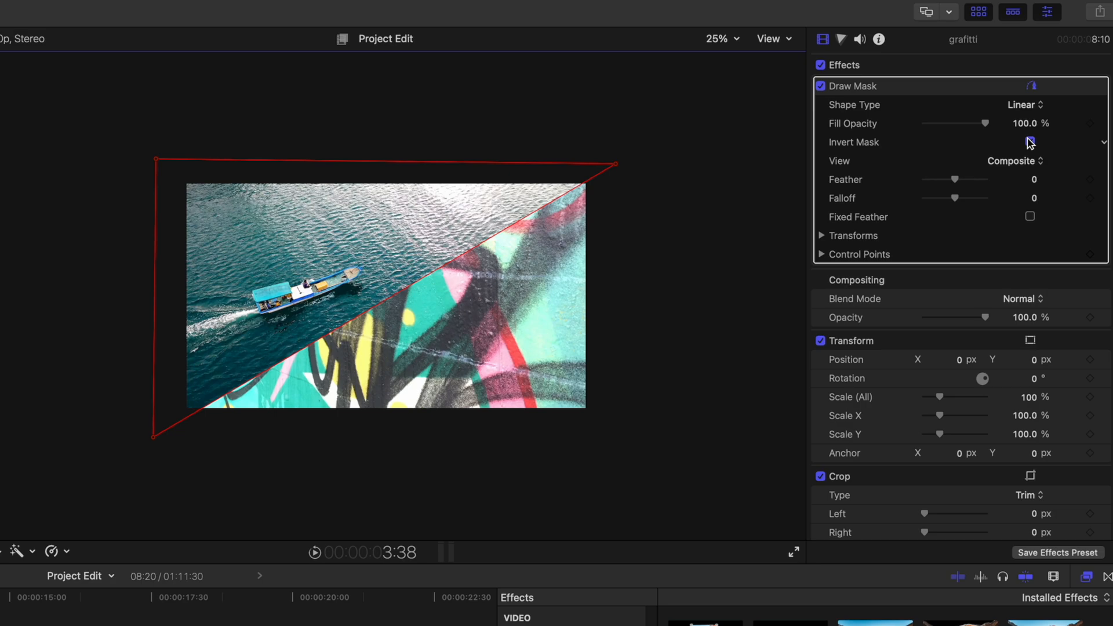
click(1030, 141)
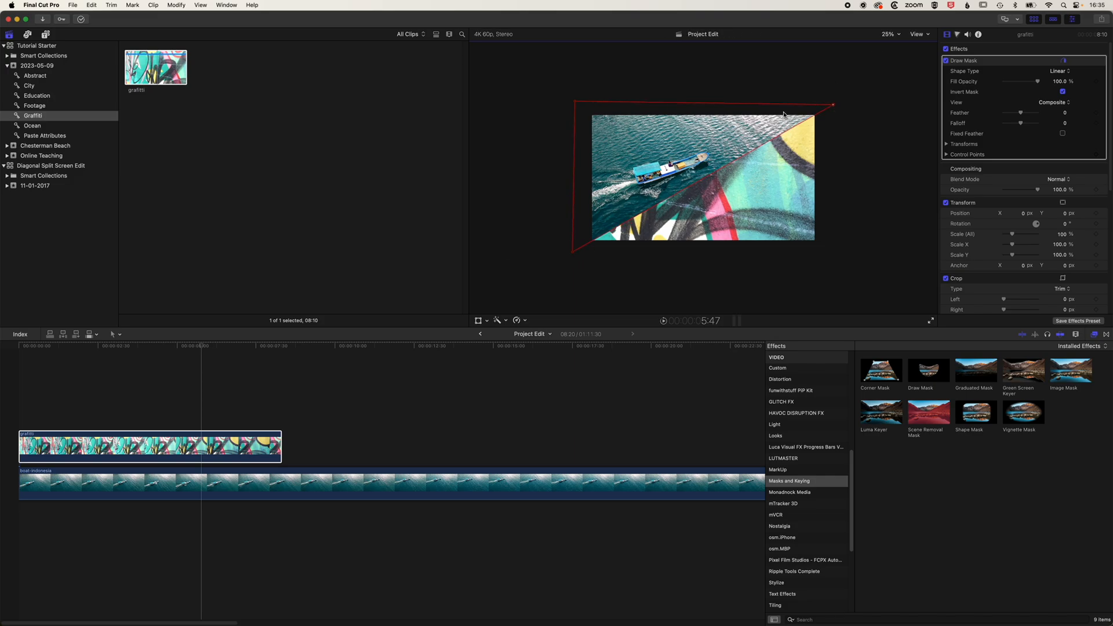
mouse_move(780, 164)
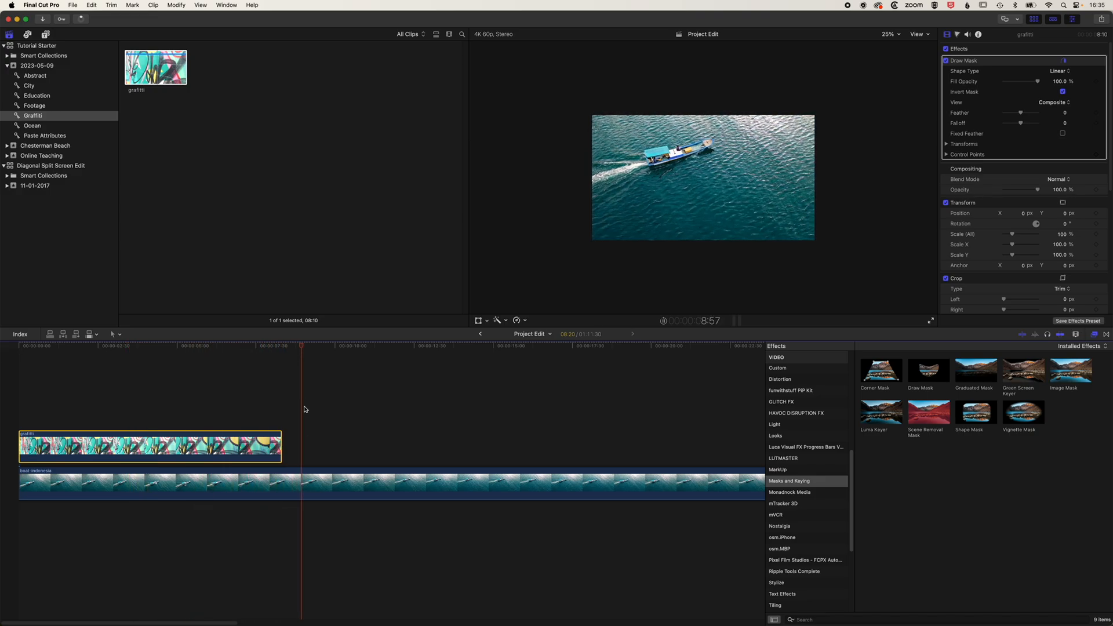
click(33, 125)
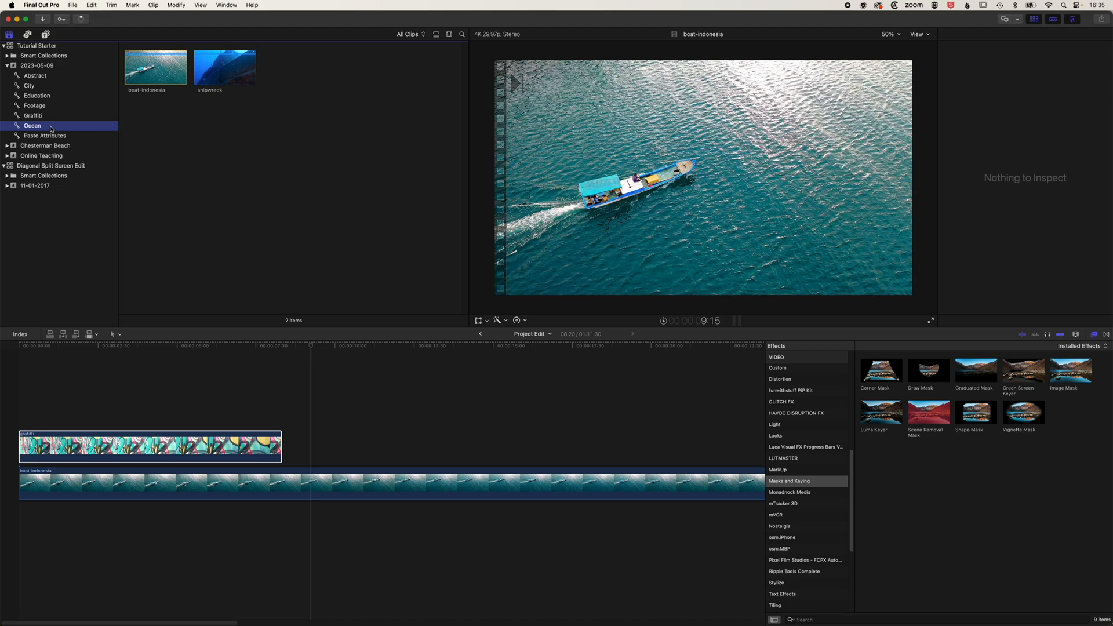
click(224, 65)
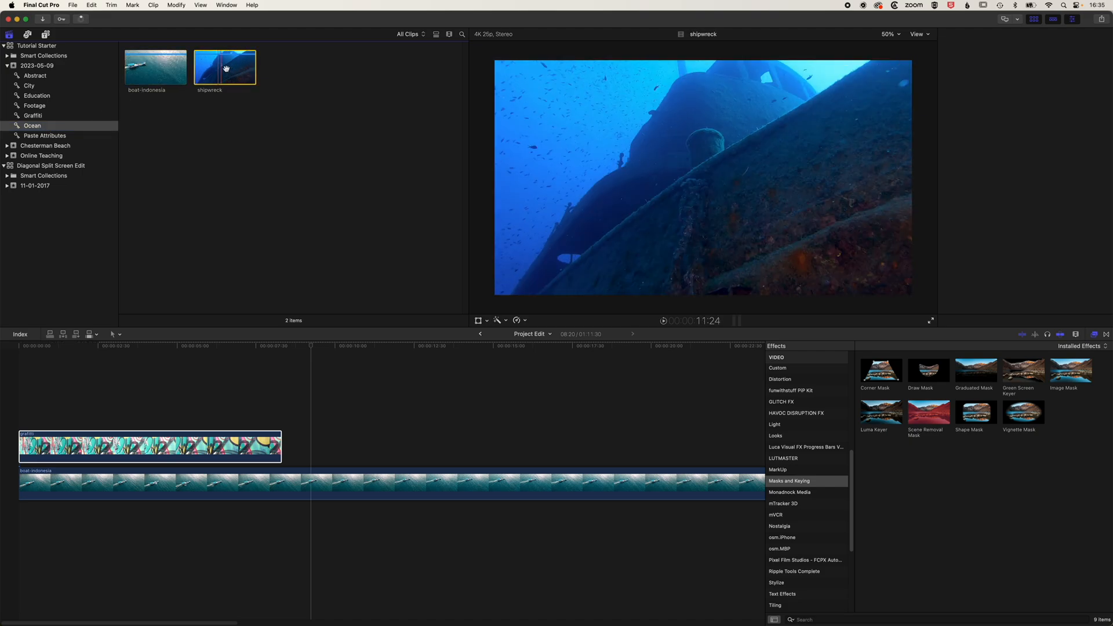
click(225, 67)
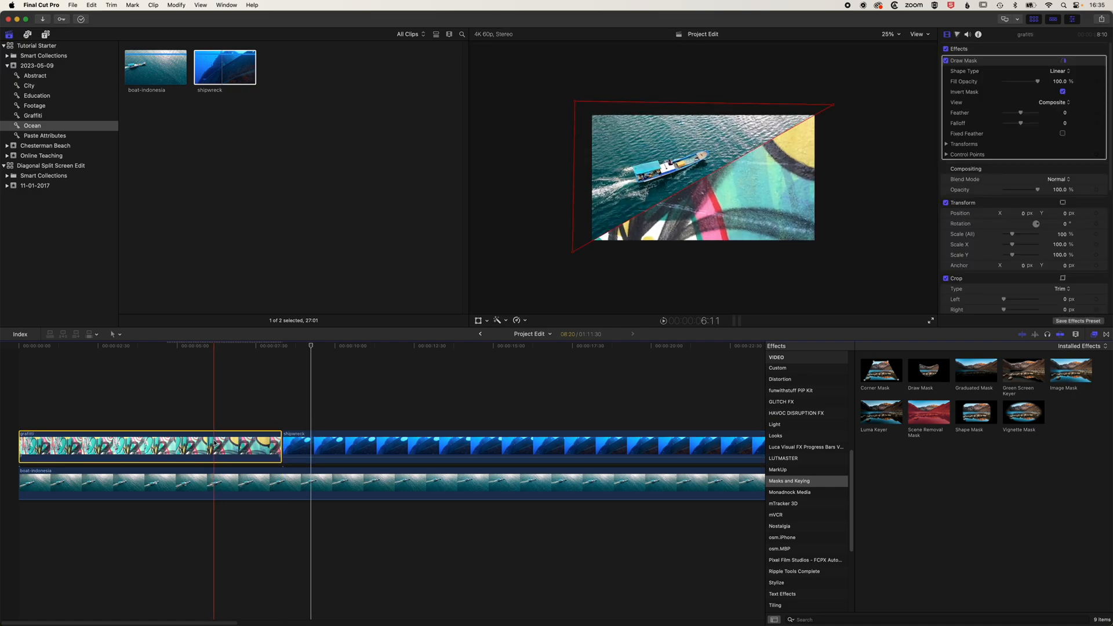
click(91, 5)
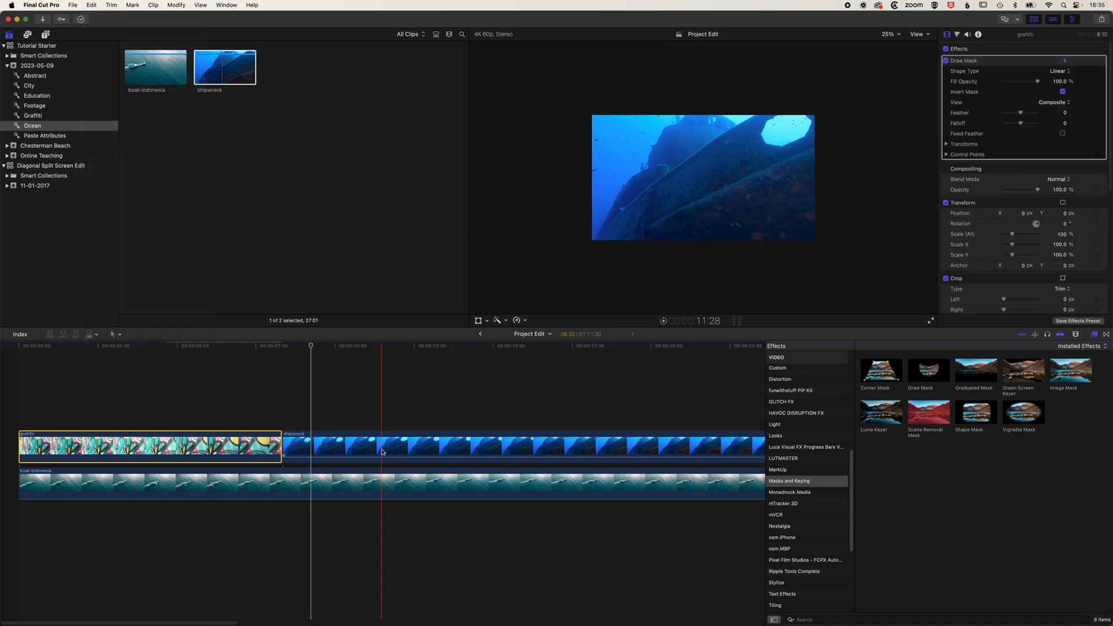
Paste only the Draw Mask attribute from the graffiti clip onto the shipwreck clip.
click(90, 4)
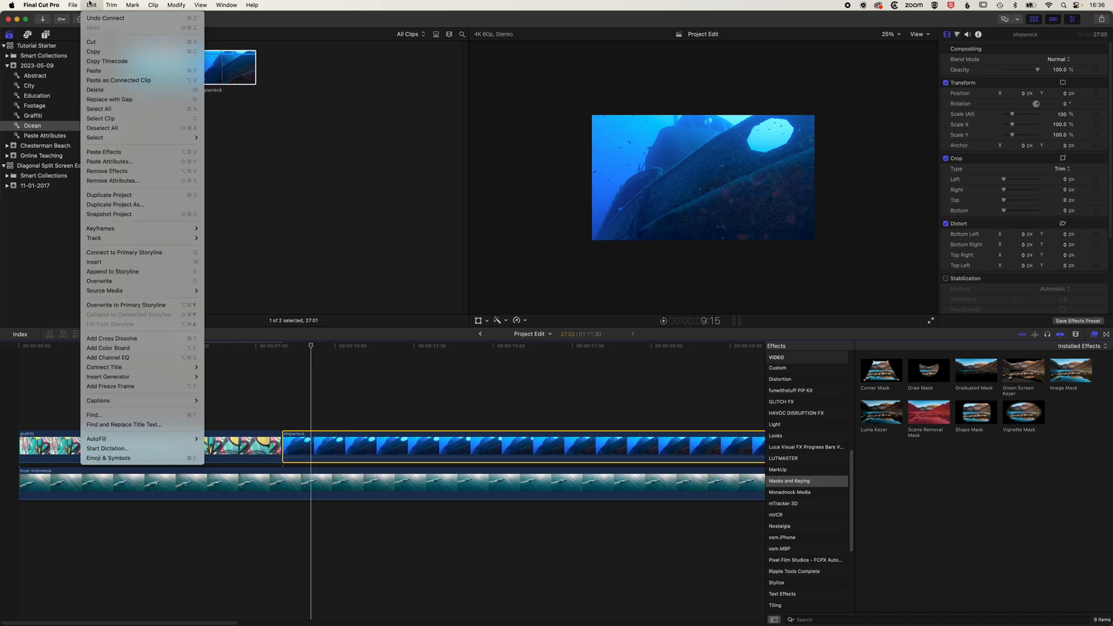
click(109, 162)
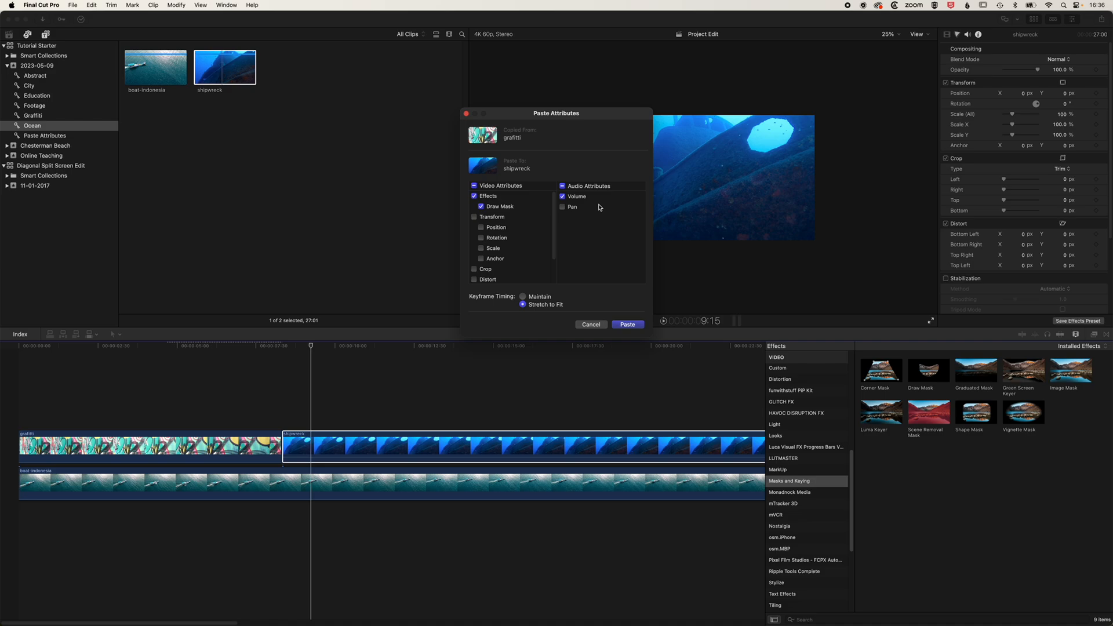
click(626, 325)
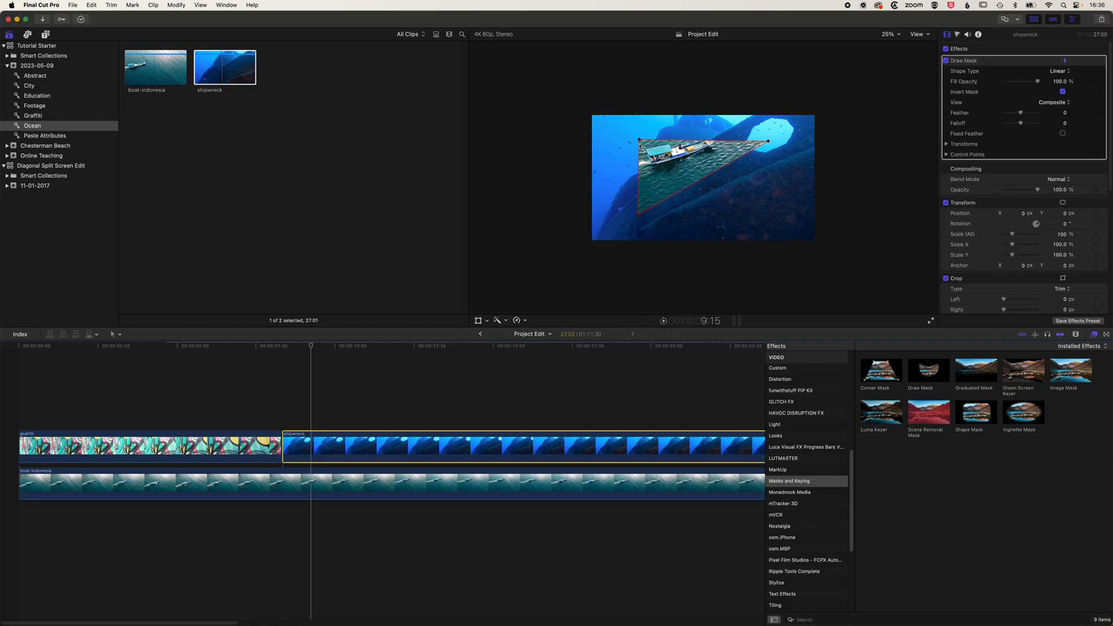
mouse_move(641, 147)
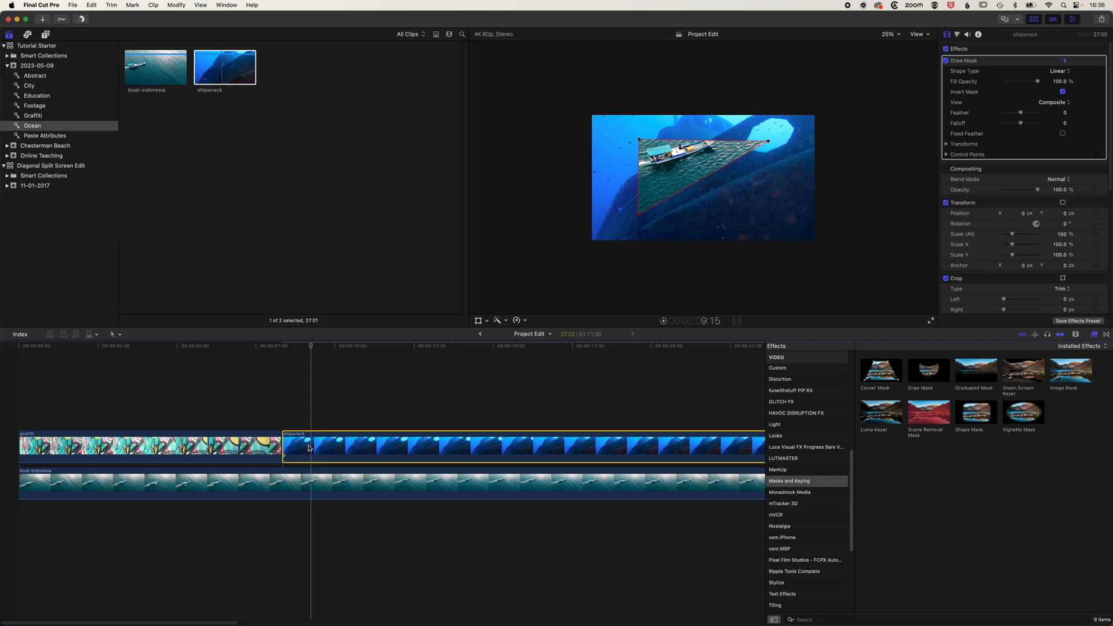
Uninvert the shipwreck mask, reshape it diagonally past the frame edges, then re-invert it.
click(1064, 92)
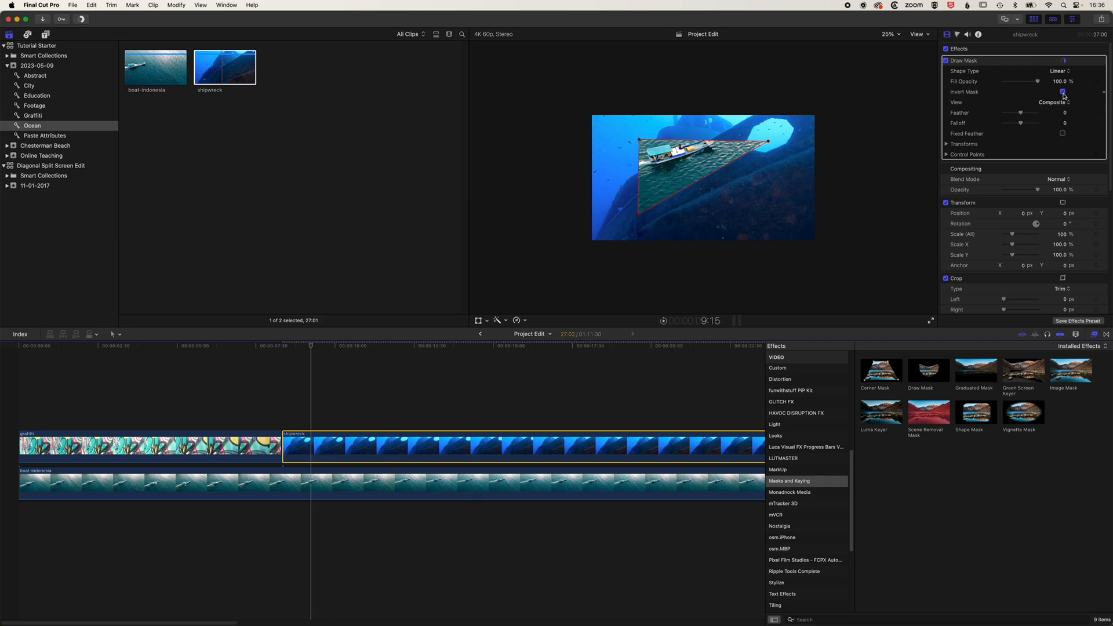
click(1063, 93)
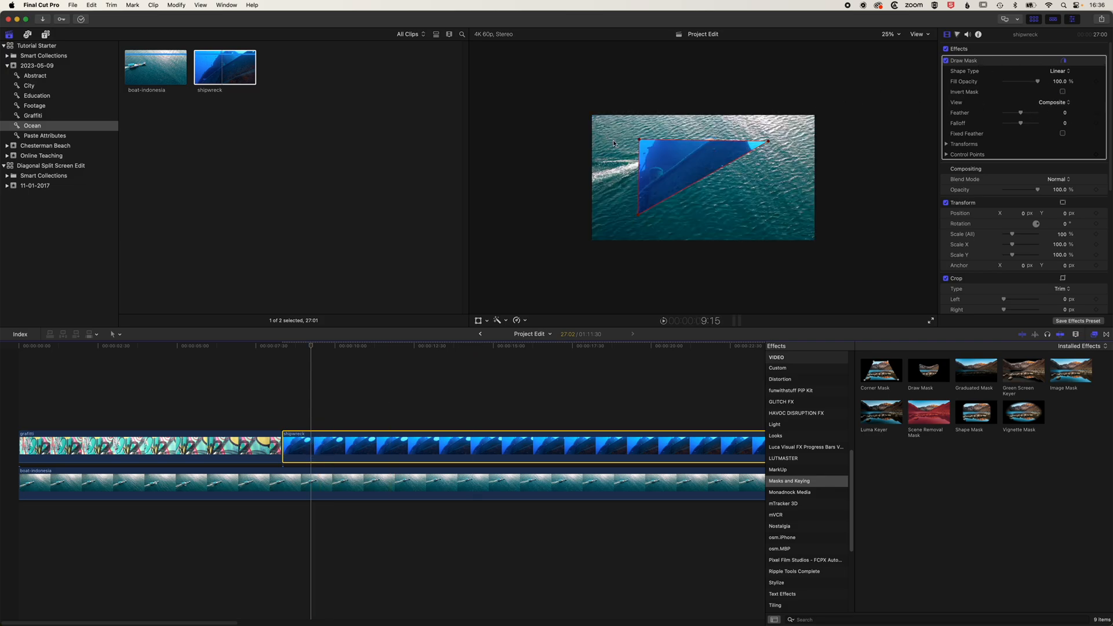
mouse_move(772, 144)
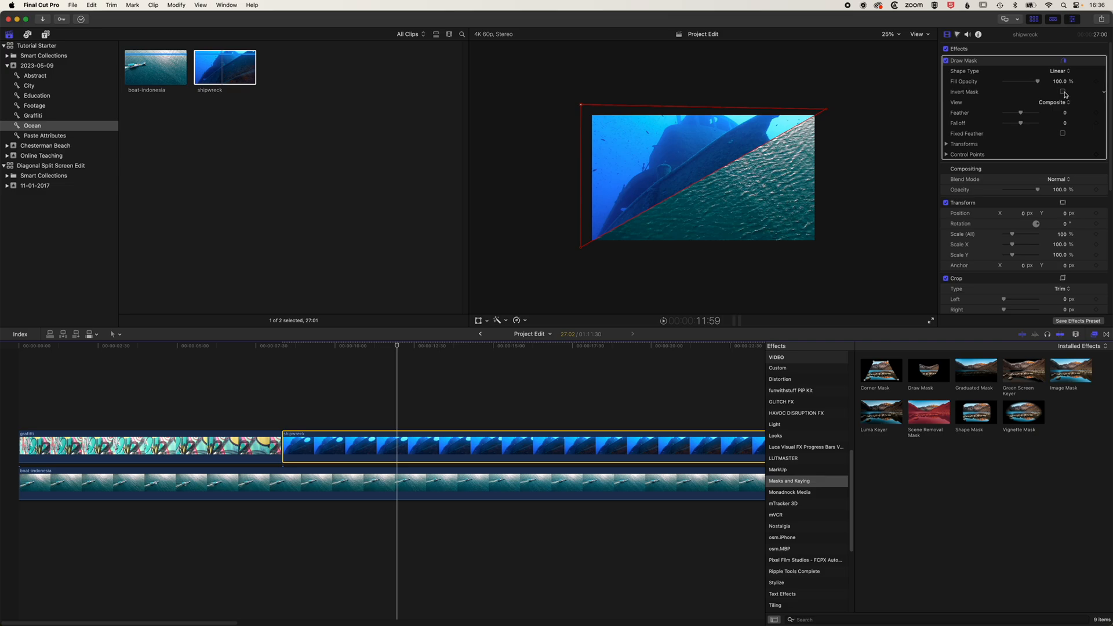
click(1063, 91)
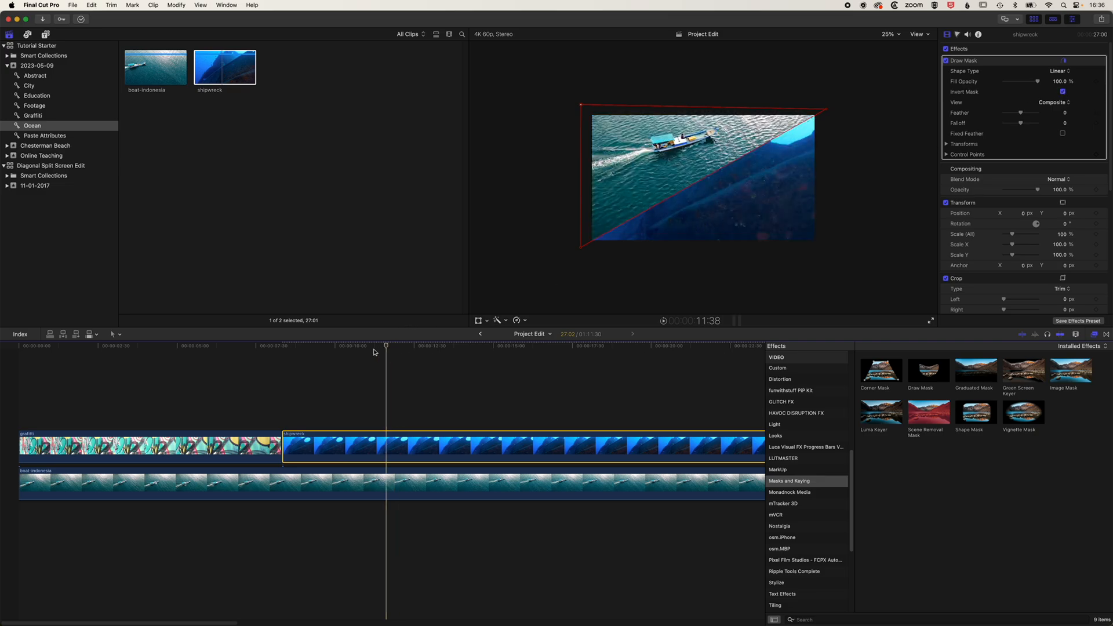
click(291, 346)
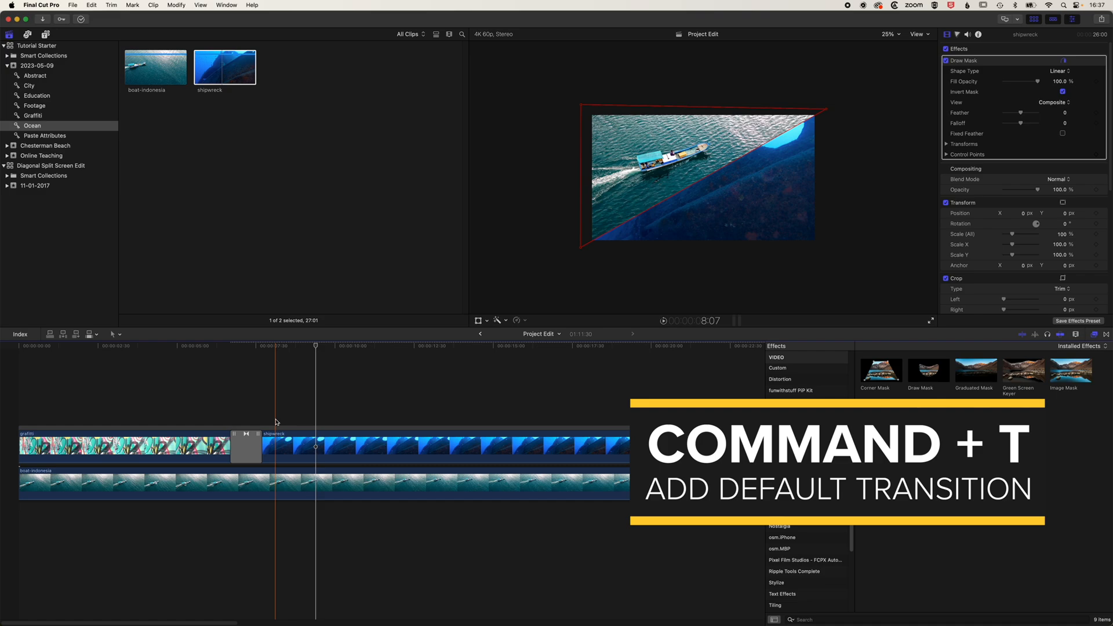
Add the default transition at the edit between the graffiti and shipwreck clips.
click(223, 347)
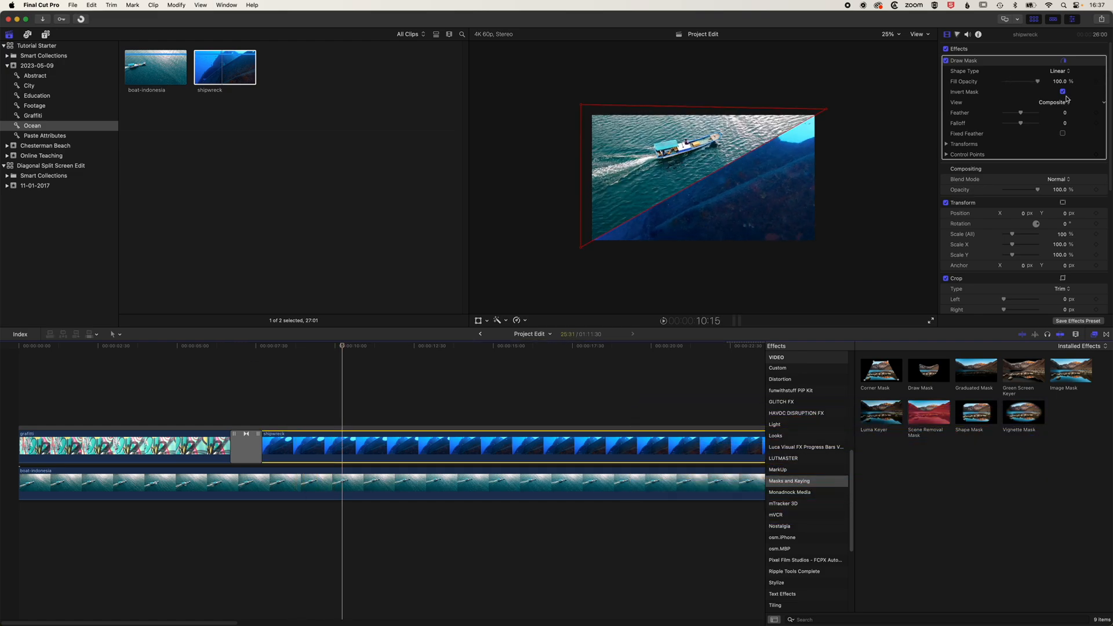
Select the boat-indonesia clip and show the Abstract collection containing the smoke clip.
click(1064, 91)
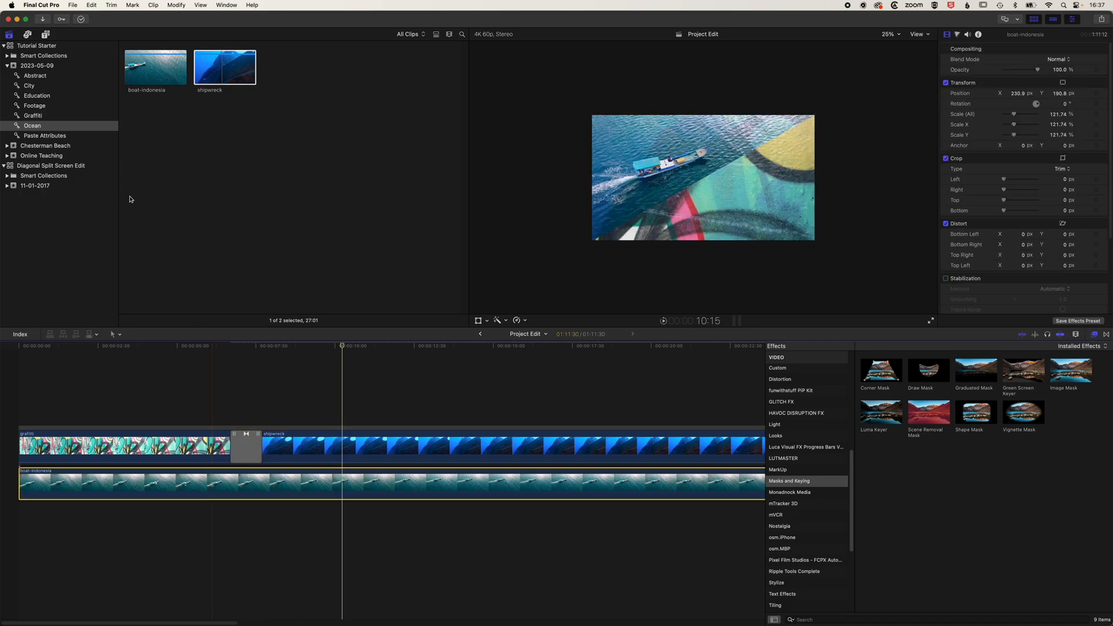
click(34, 75)
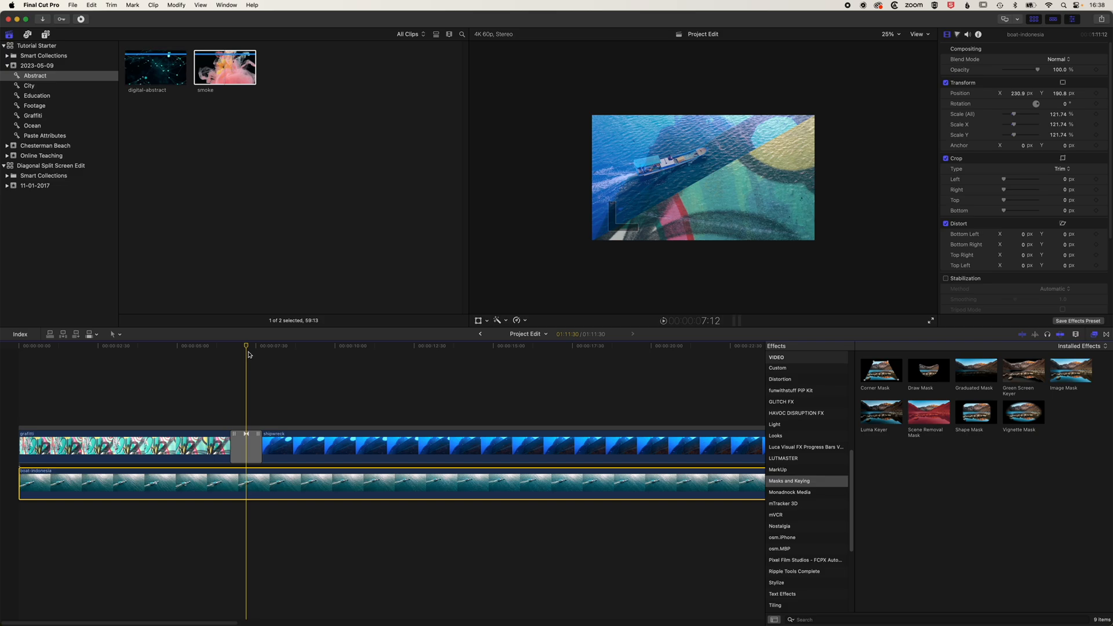
mouse_move(88, 334)
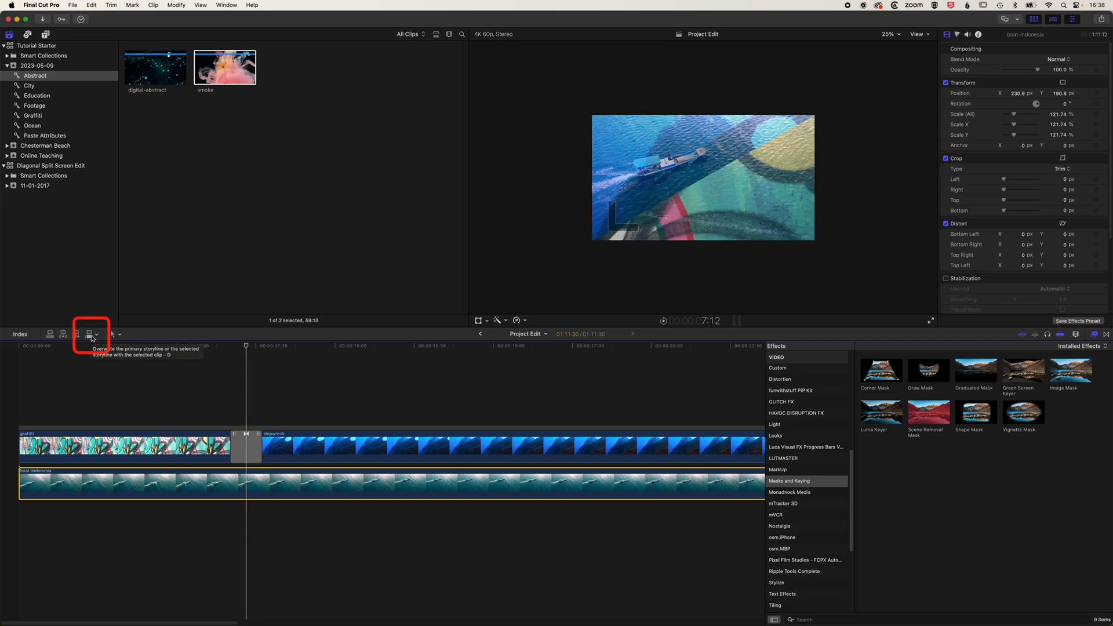
Overwrite the smoke clip after boat-indonesia and join them with a Cross Dissolve.
click(88, 334)
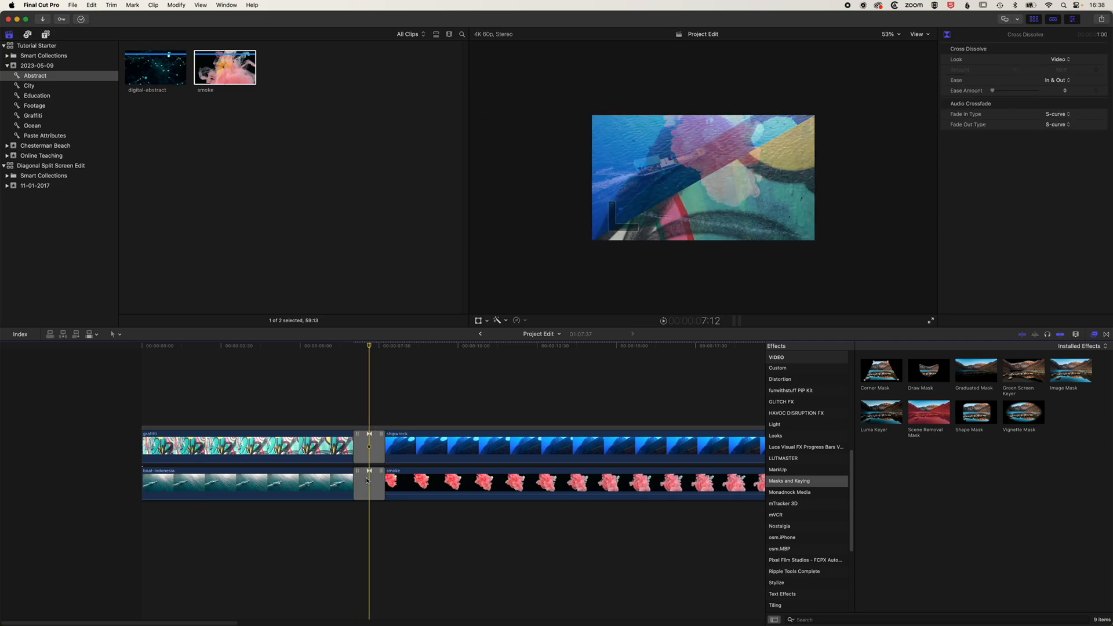
Preview the split and trim the shipwreck and smoke end edges to equal length.
click(355, 346)
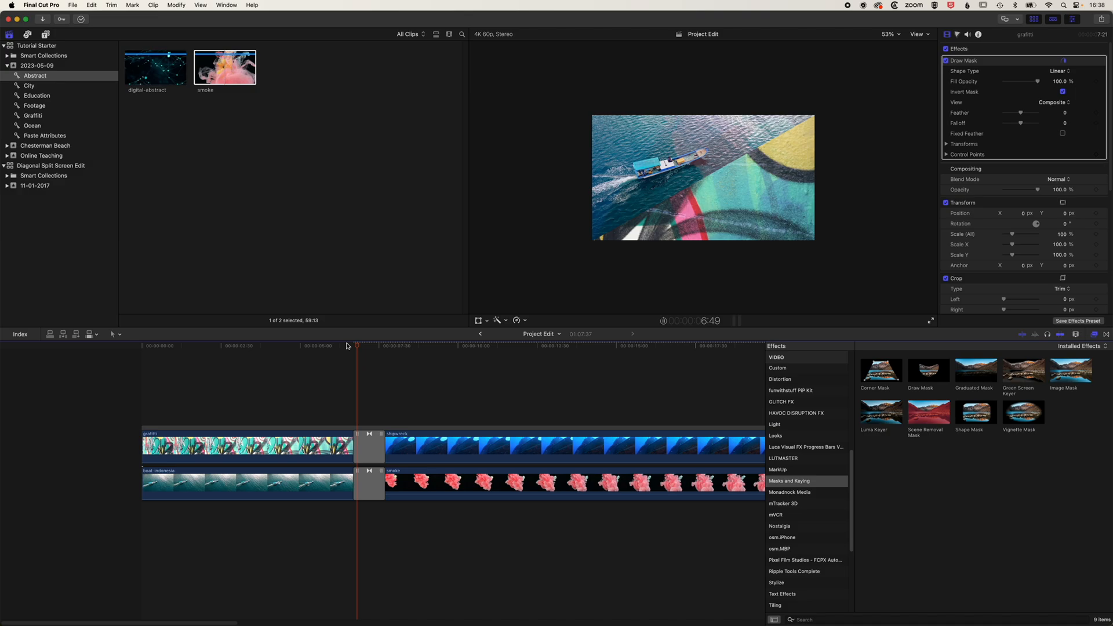
click(422, 346)
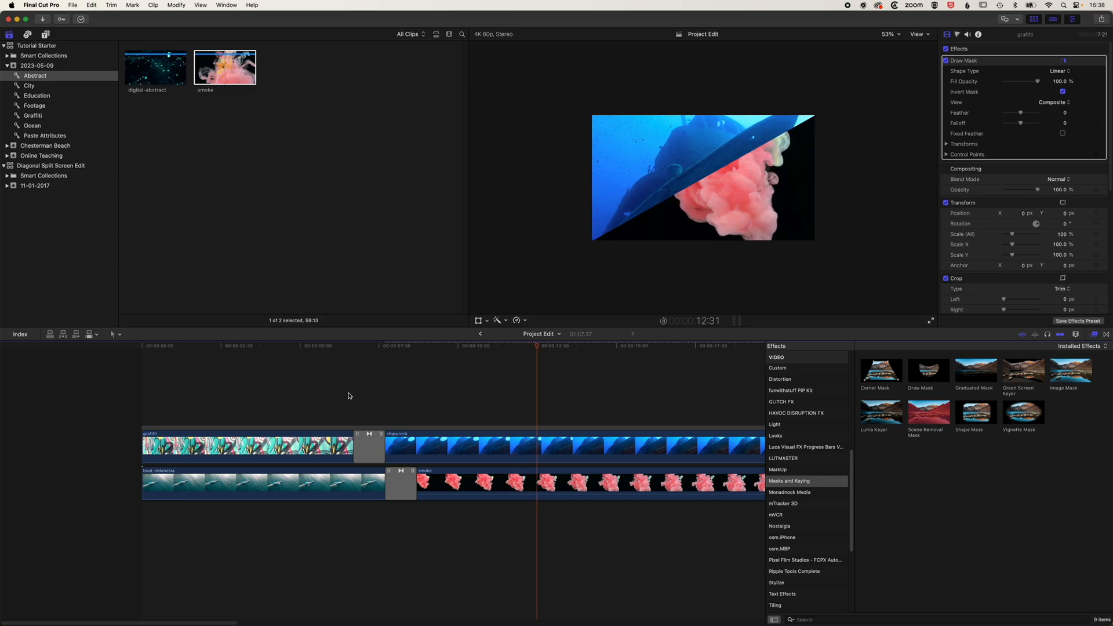
click(653, 348)
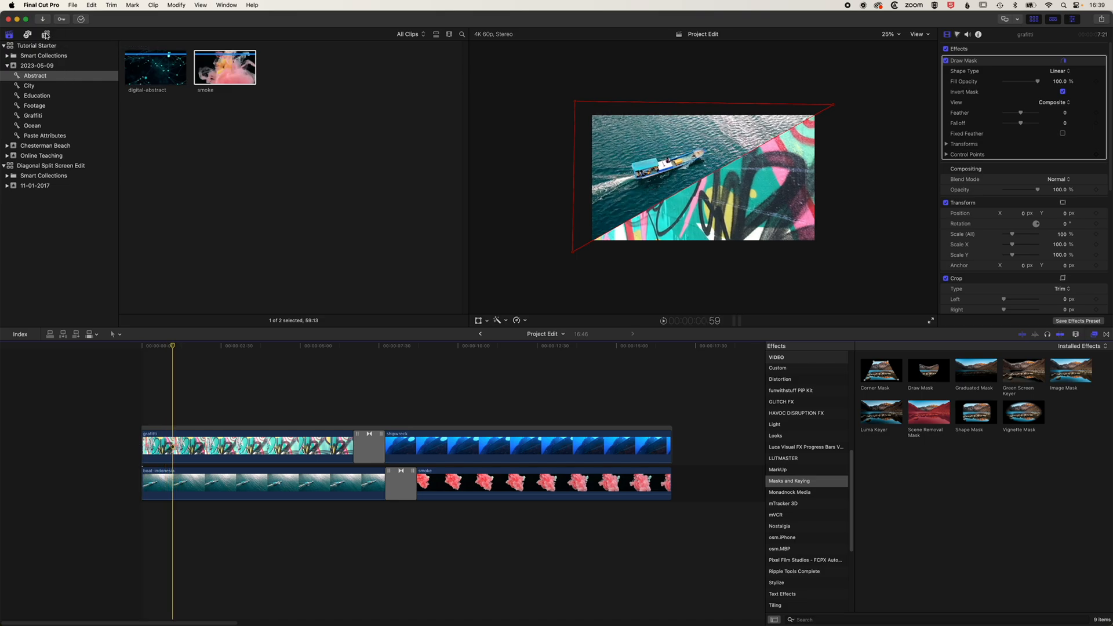
Add the BretFX Slide Revealers Horizontal Customizer title above the graffiti clip.
click(45, 34)
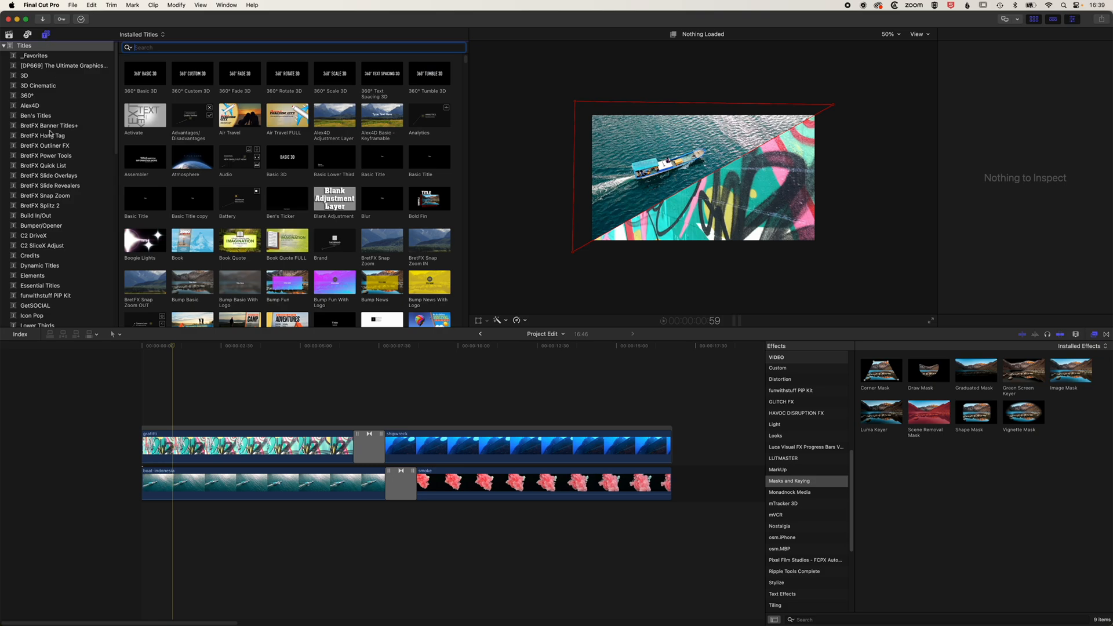
click(50, 186)
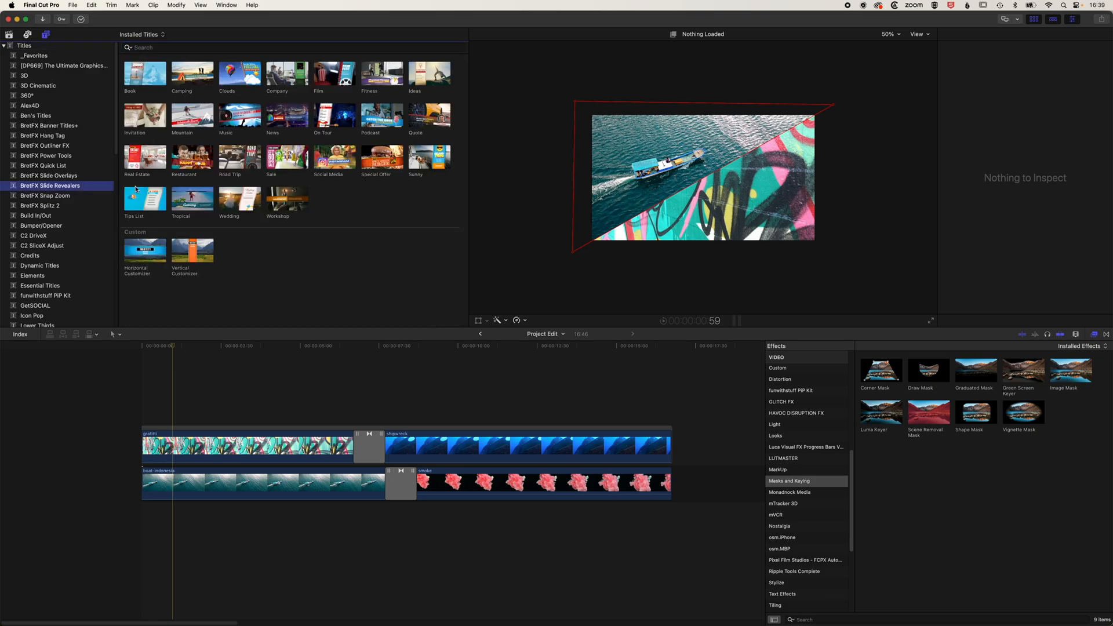
mouse_move(251, 242)
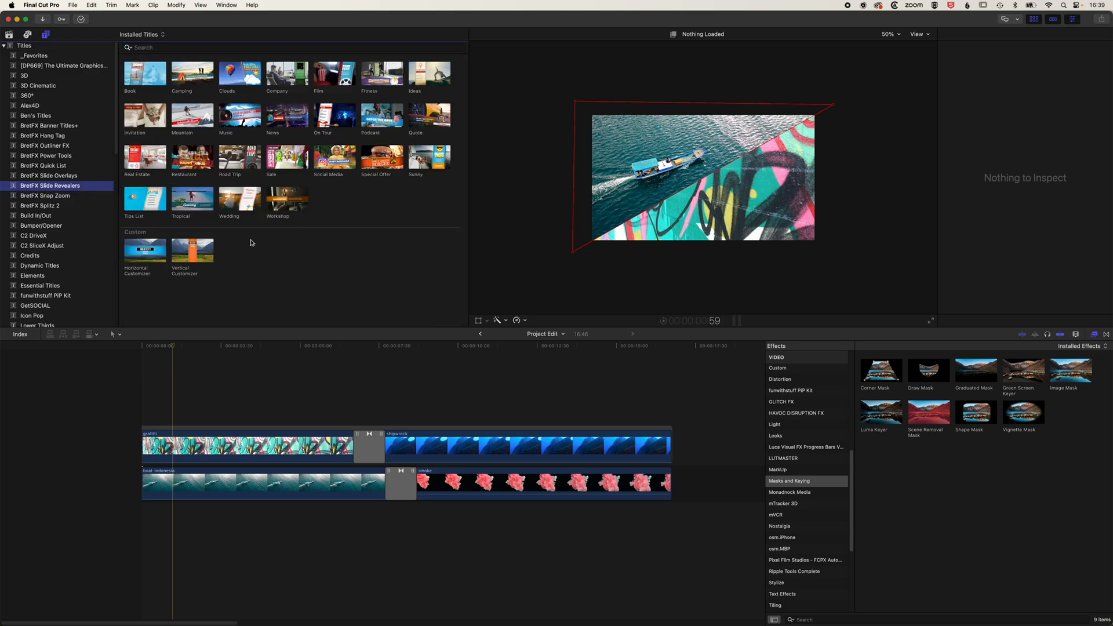
click(145, 250)
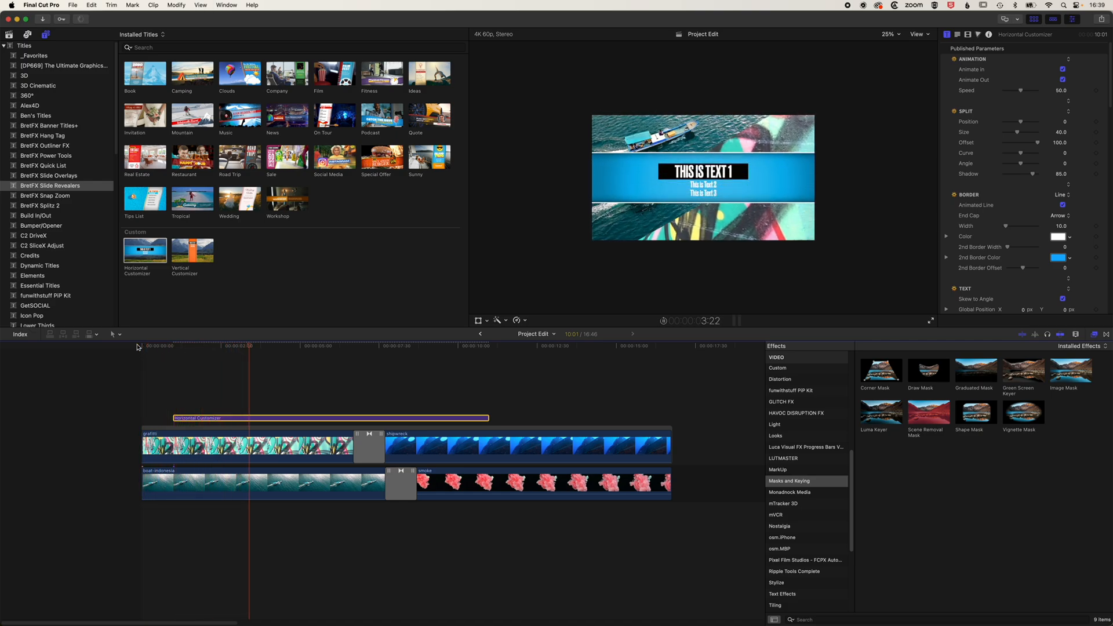
Move to where the title shows and select its main placeholder text in the viewer.
click(261, 346)
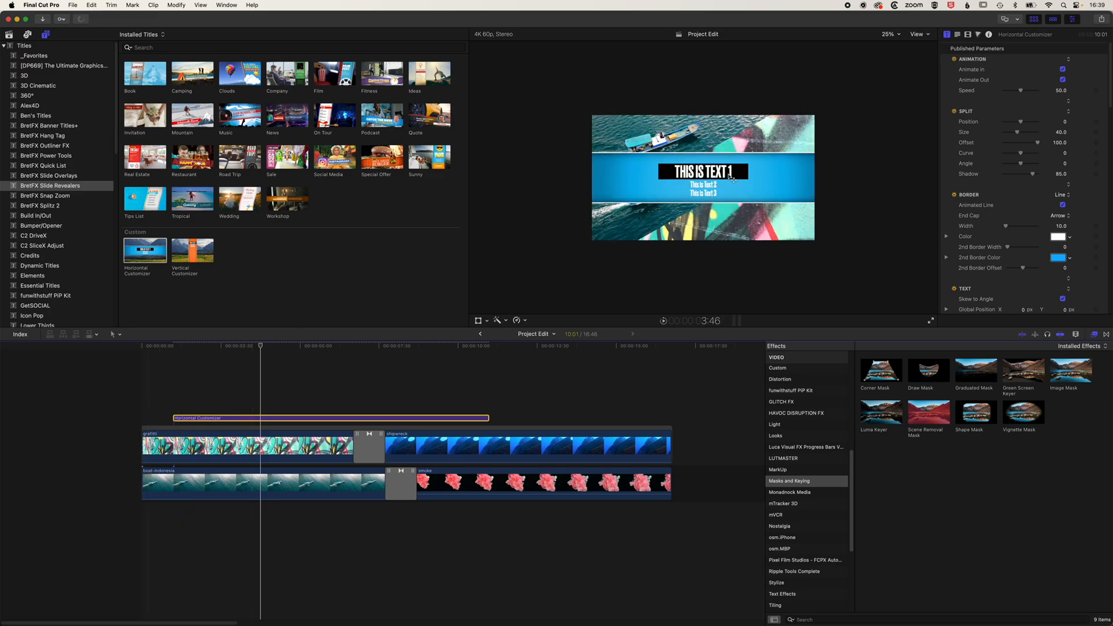
click(472, 418)
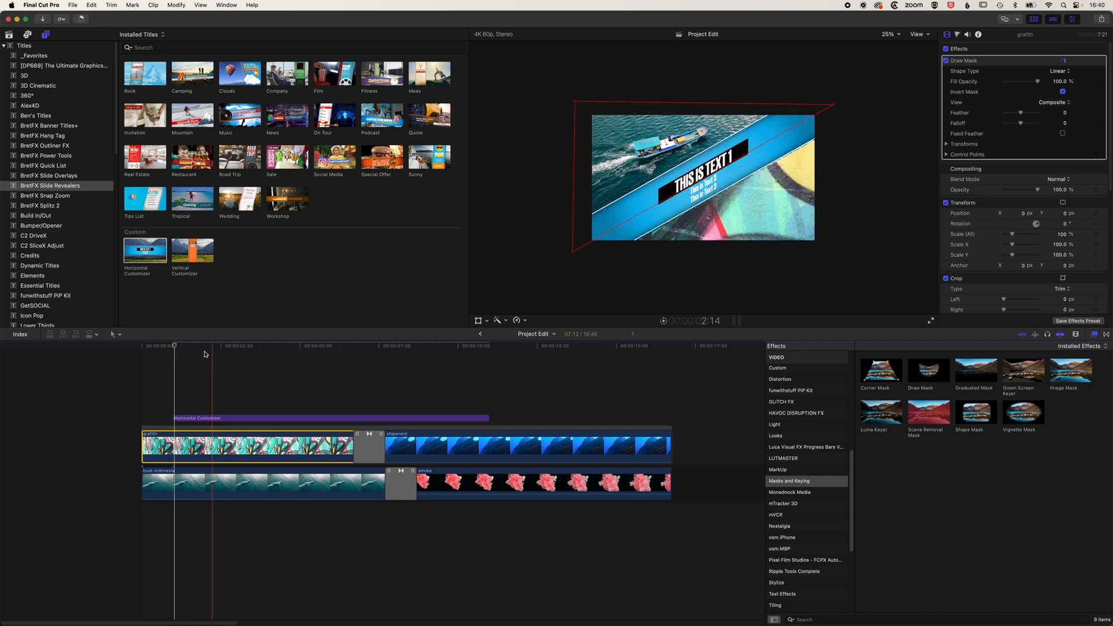
click(184, 348)
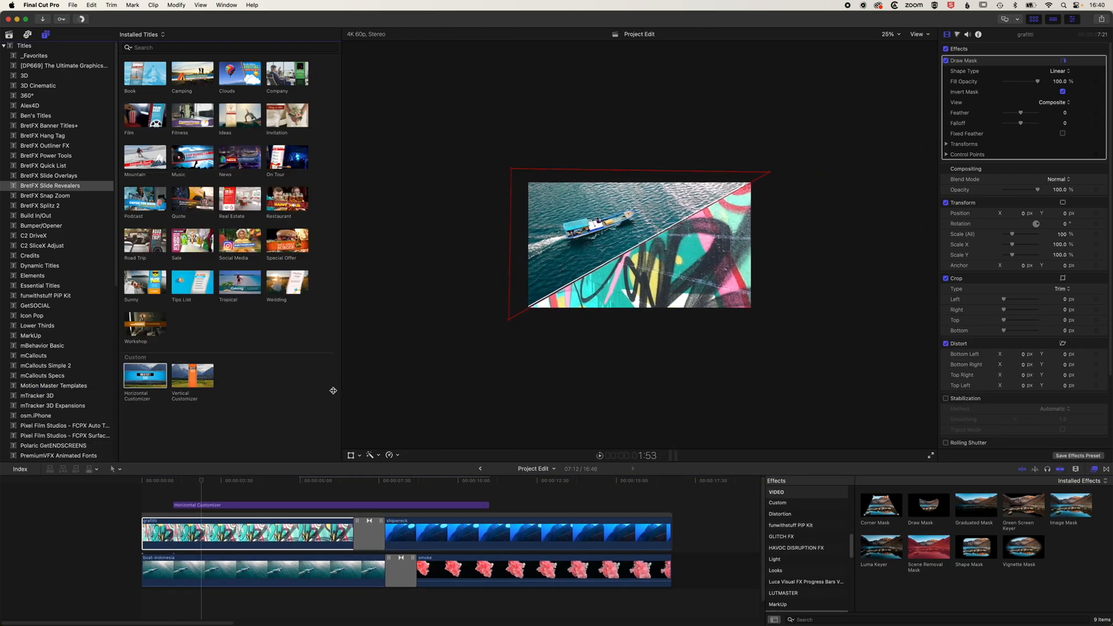
click(889, 34)
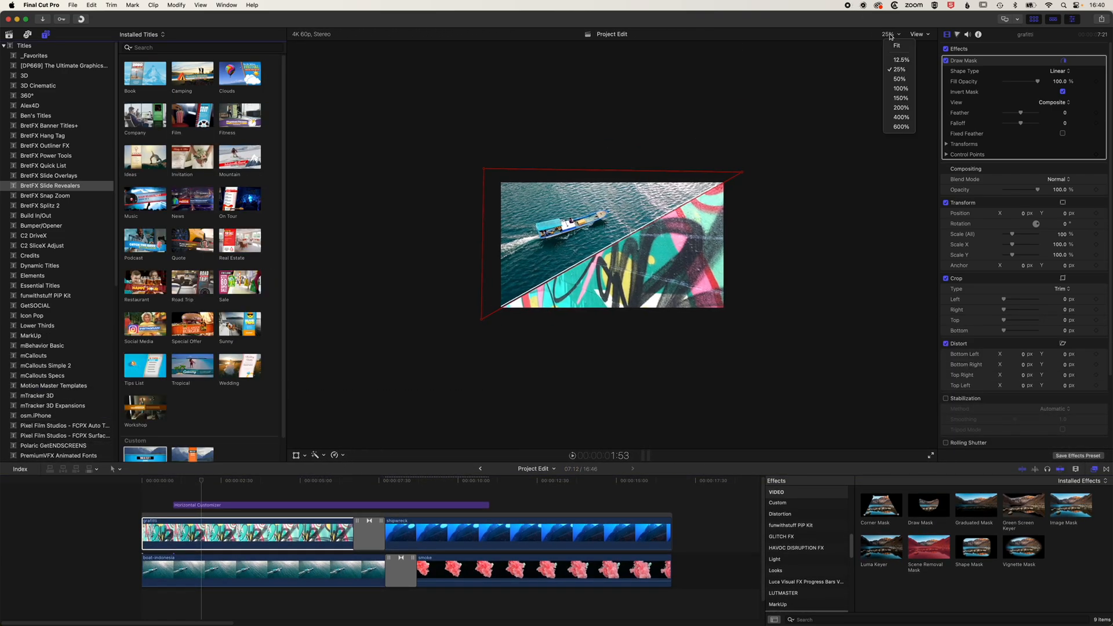
click(901, 107)
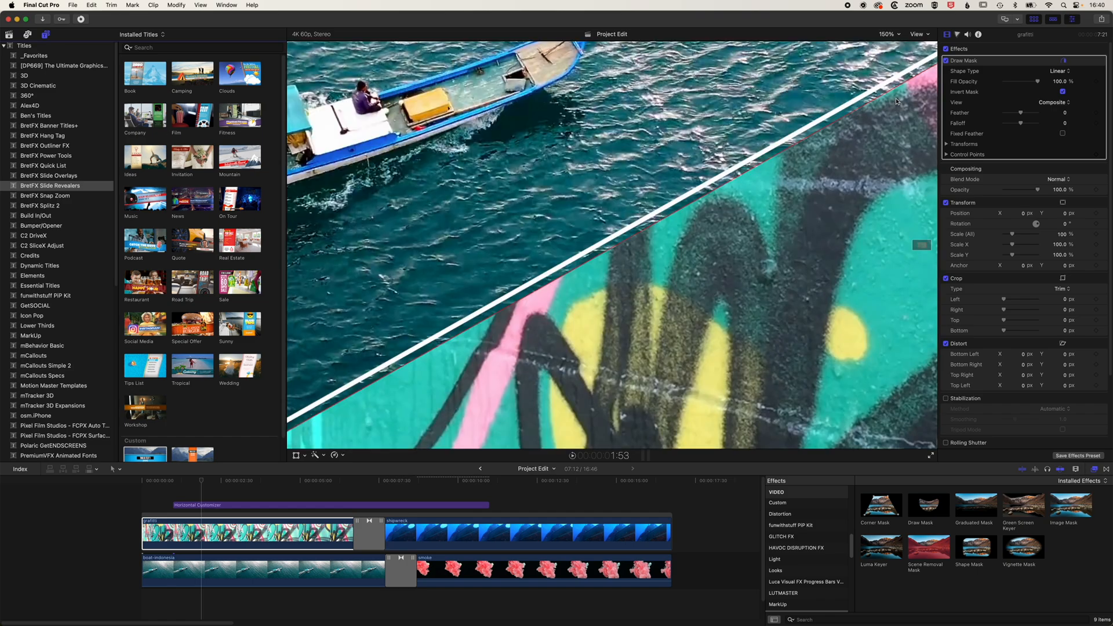
mouse_move(919, 37)
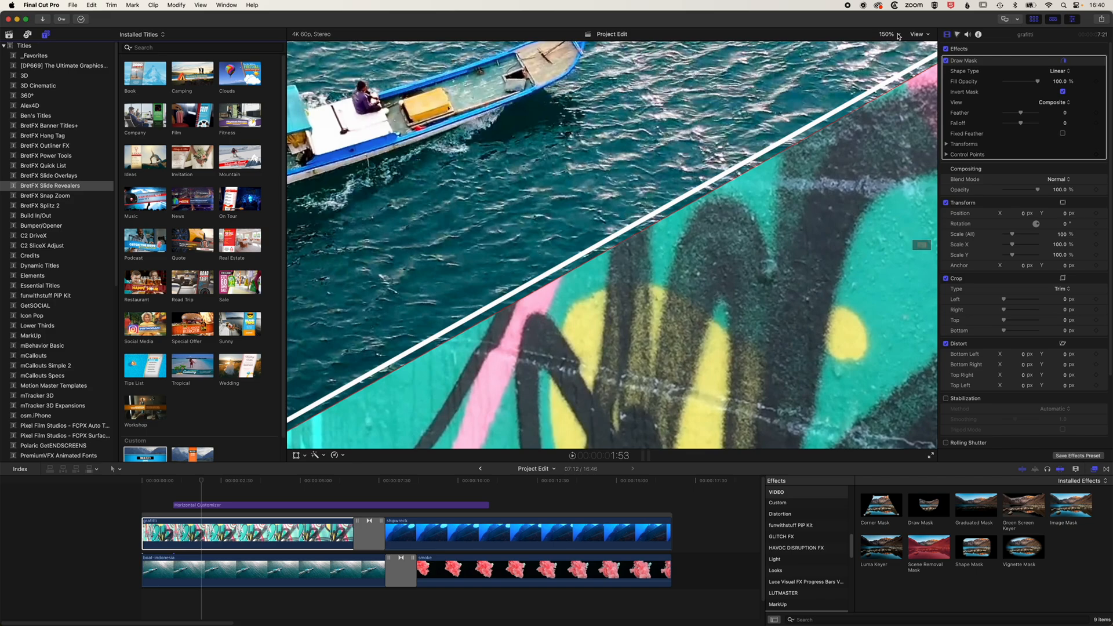
click(886, 34)
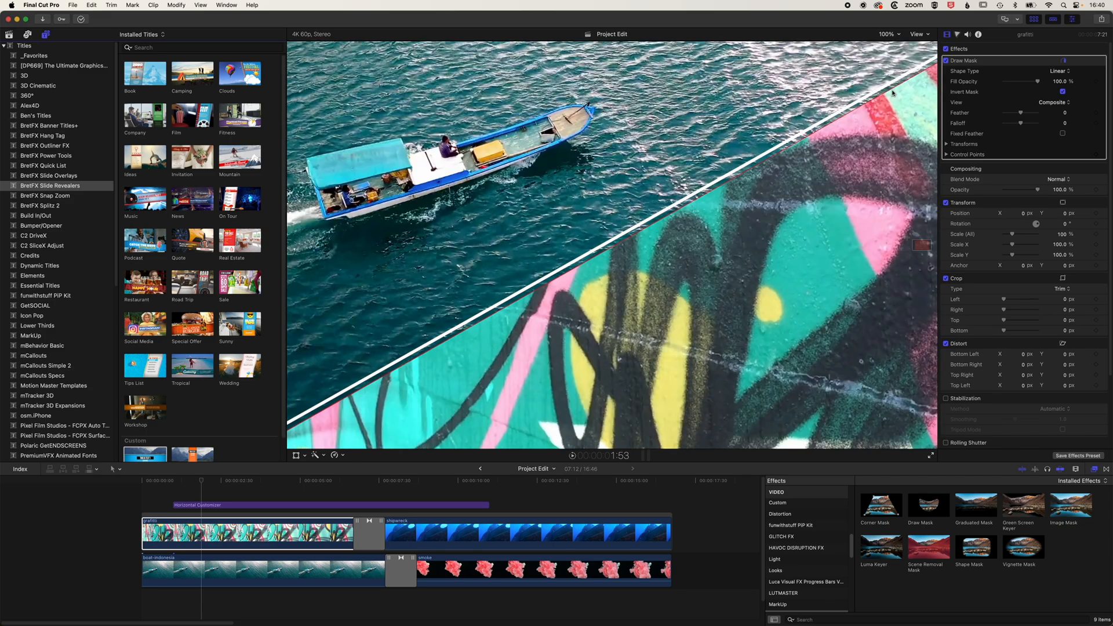
click(888, 34)
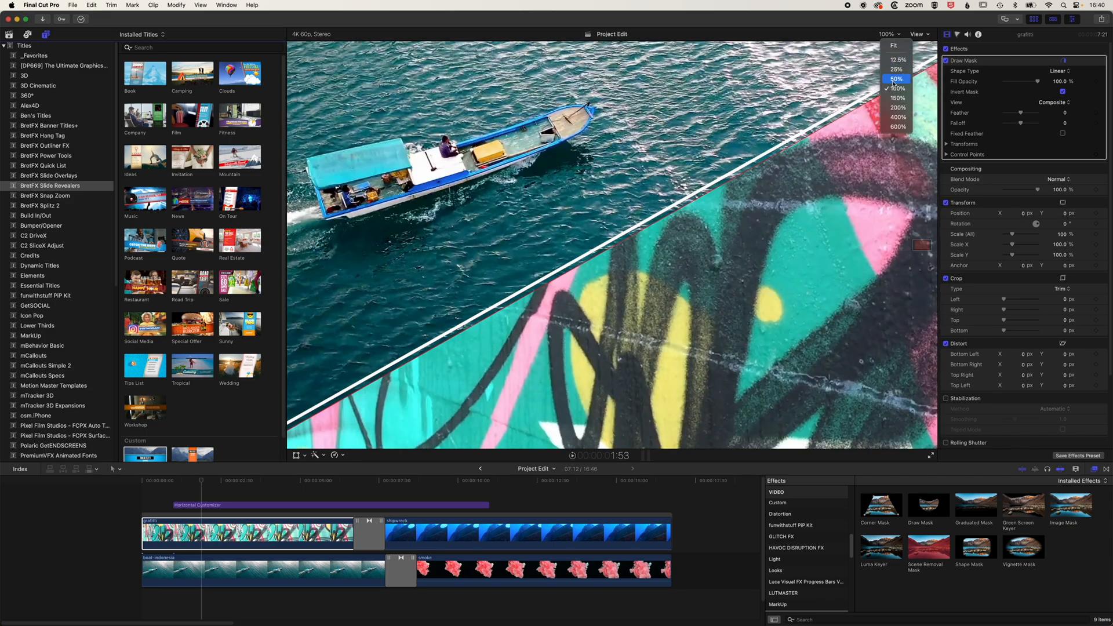
click(896, 78)
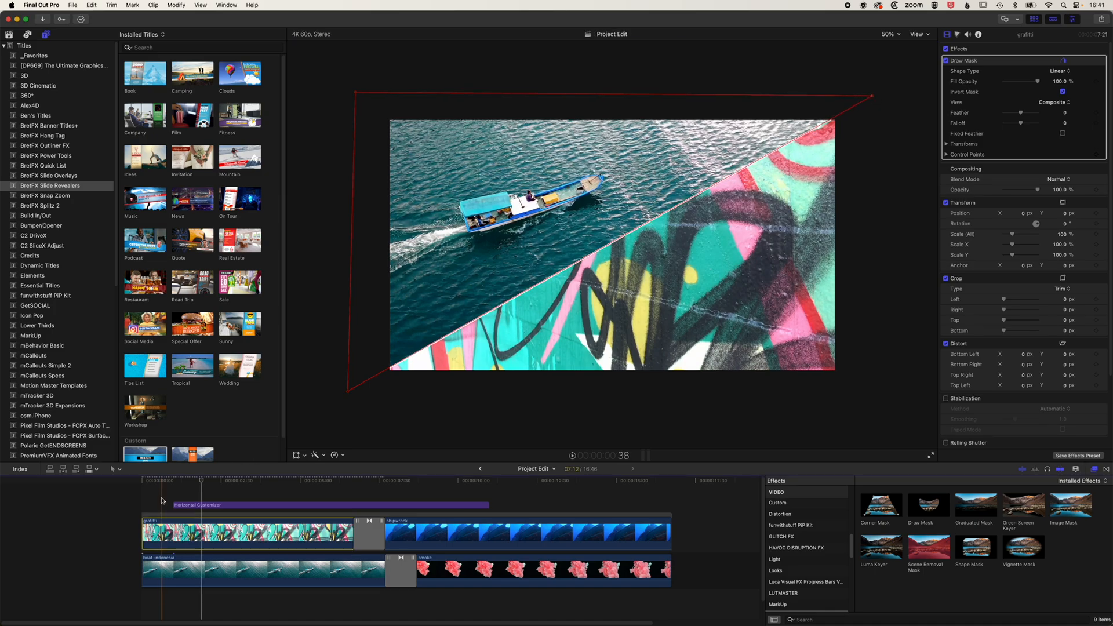
Select the Horizontal Customizer title clip to show its settings.
click(187, 480)
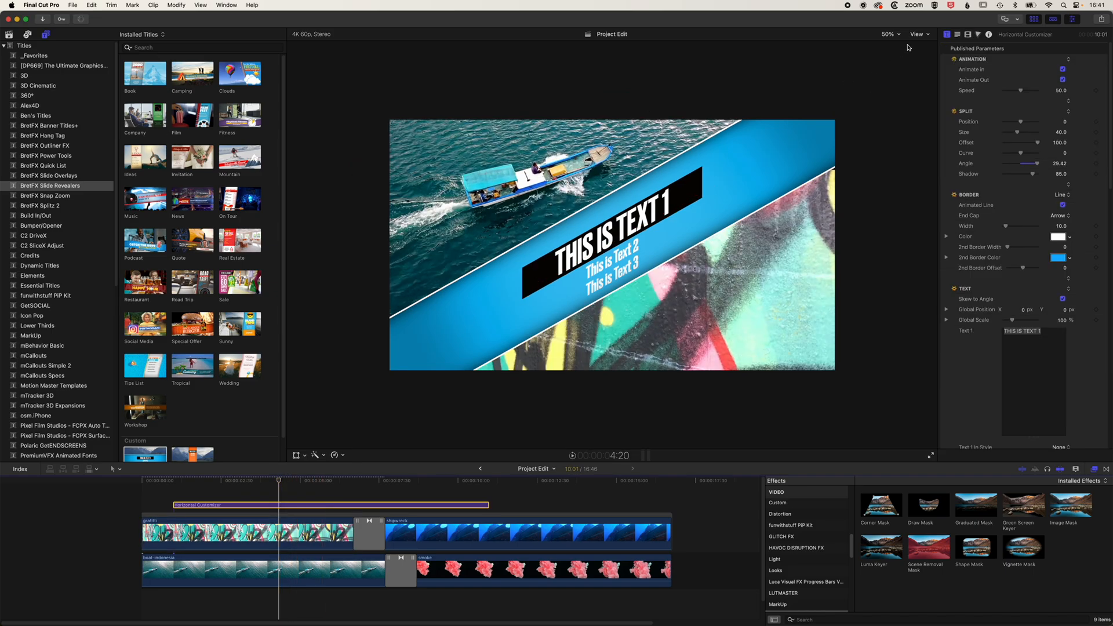
mouse_move(941, 56)
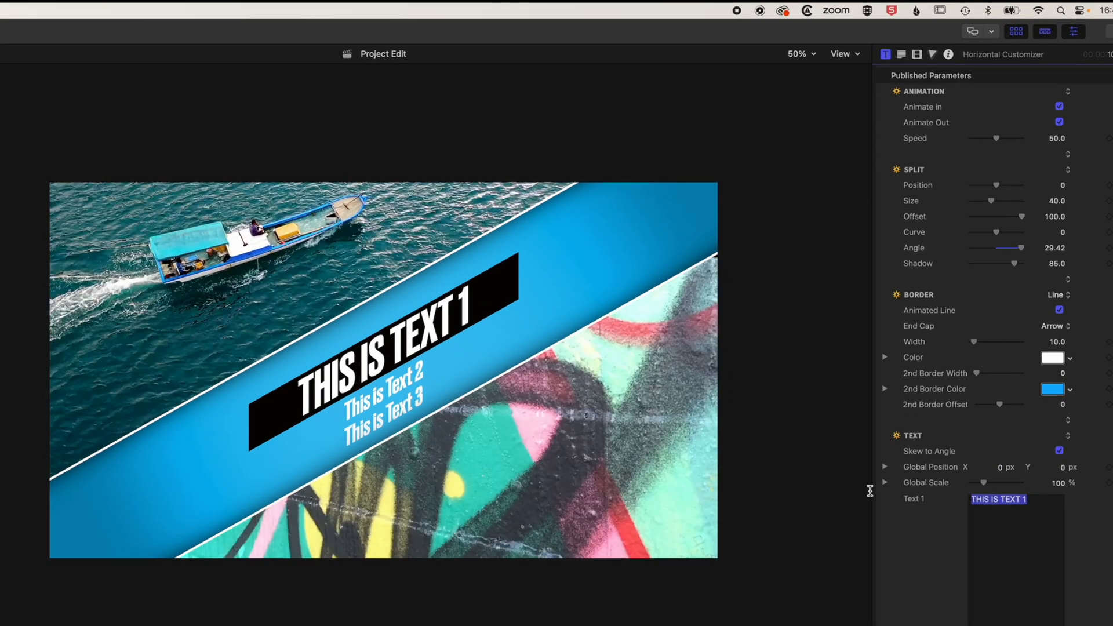
Set the title's Text 1 line to VACATION WITH US.
text(VACATION WITH US)
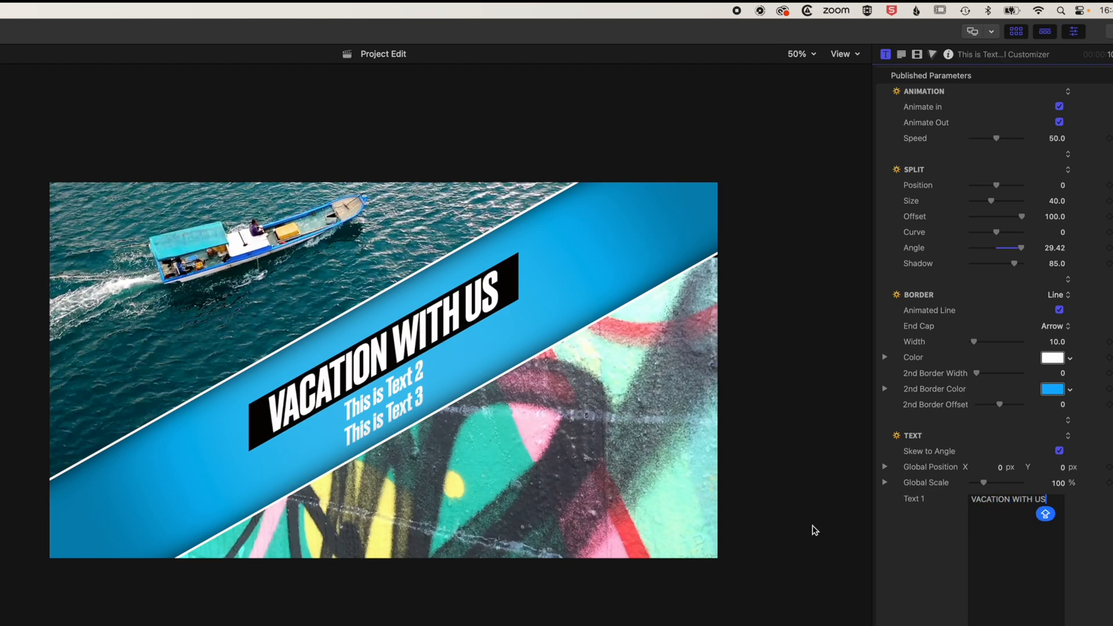
scroll(down, 3)
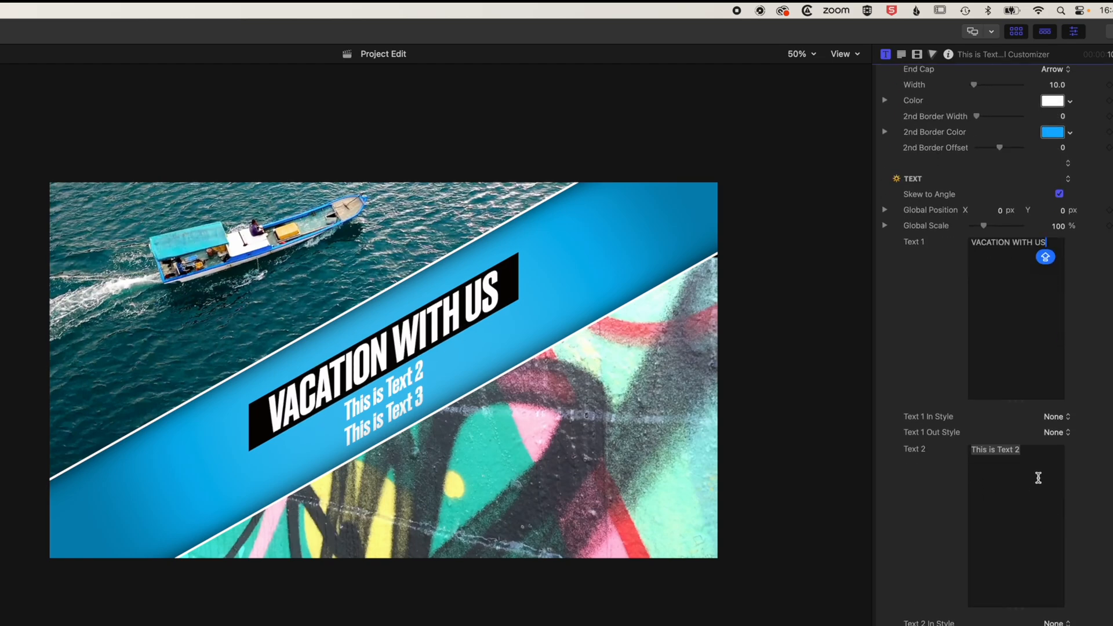
scroll(up, 3)
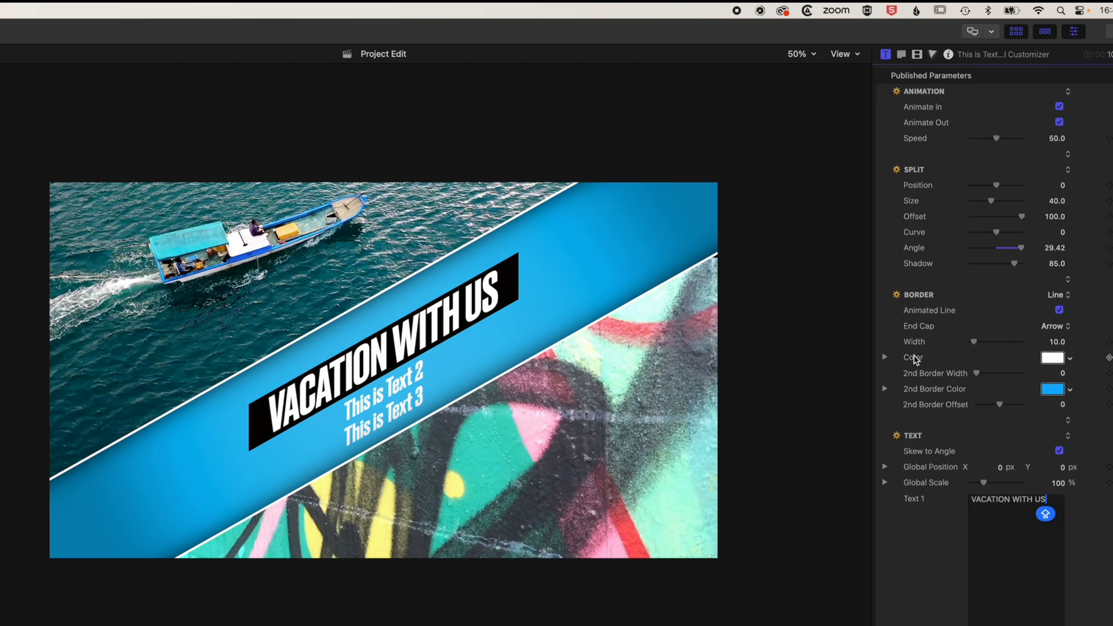
mouse_move(998, 366)
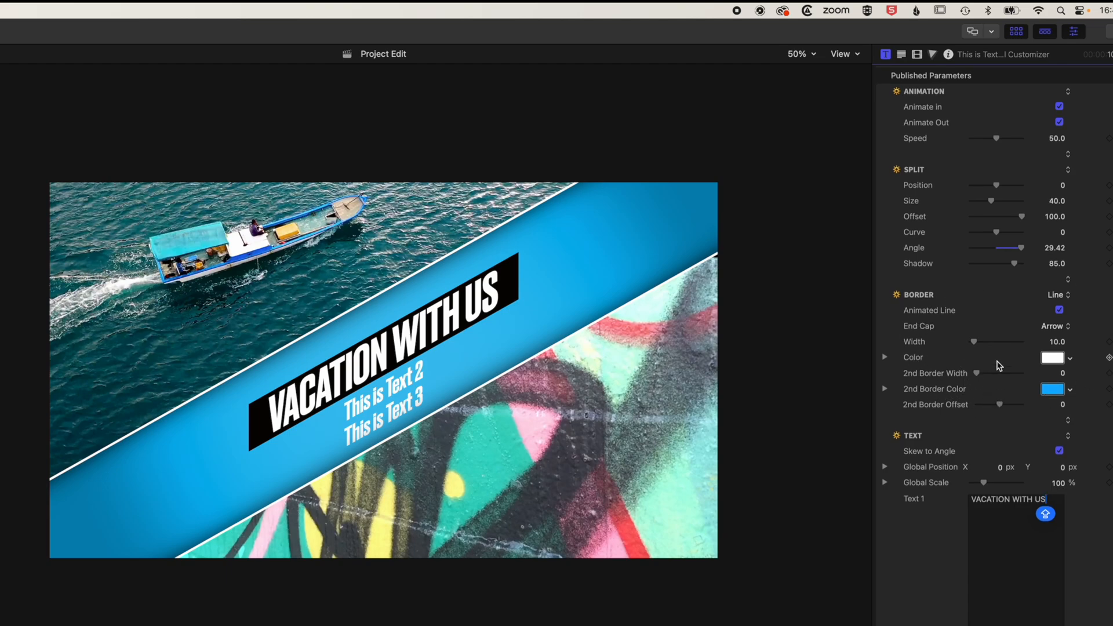
scroll(down, 3)
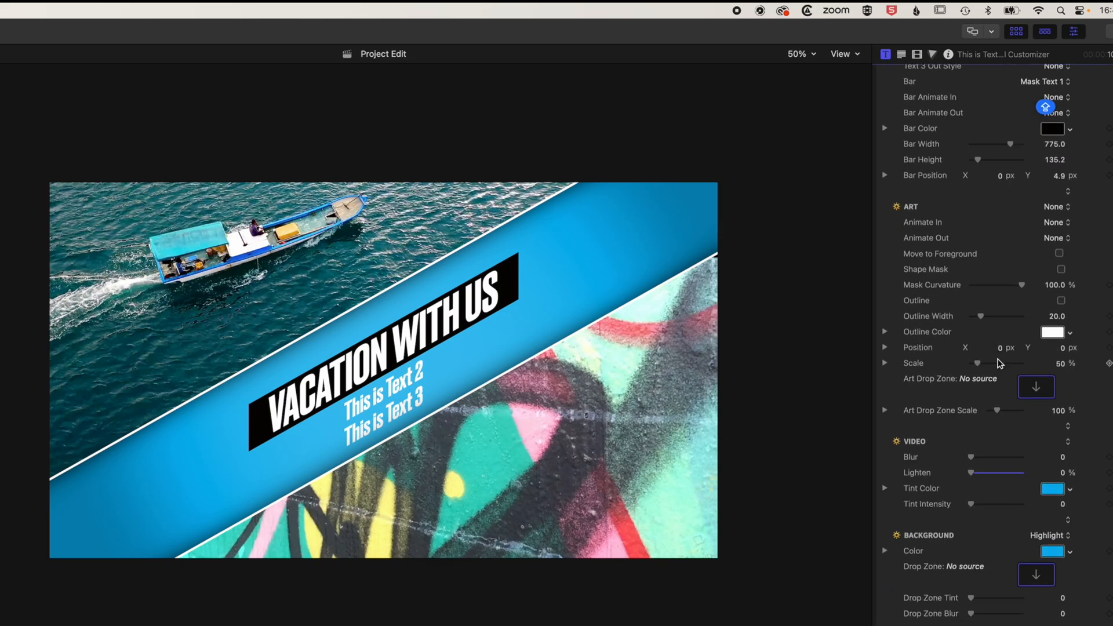
Set the title's Background Color to hot pink and lengthen the title clip.
scroll(down, 3)
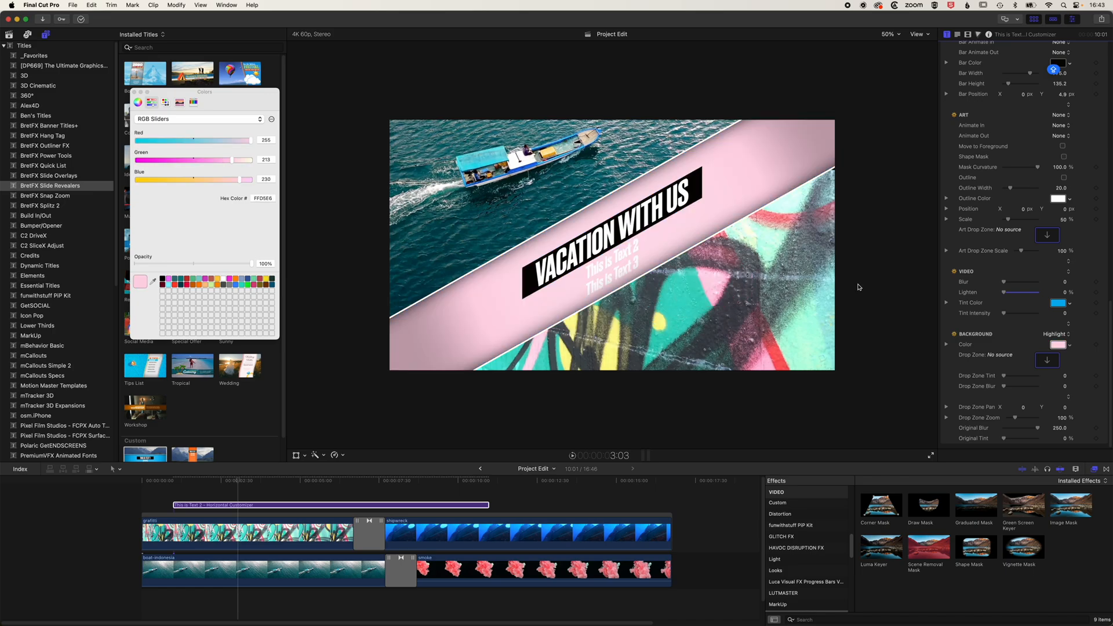
mouse_move(286, 206)
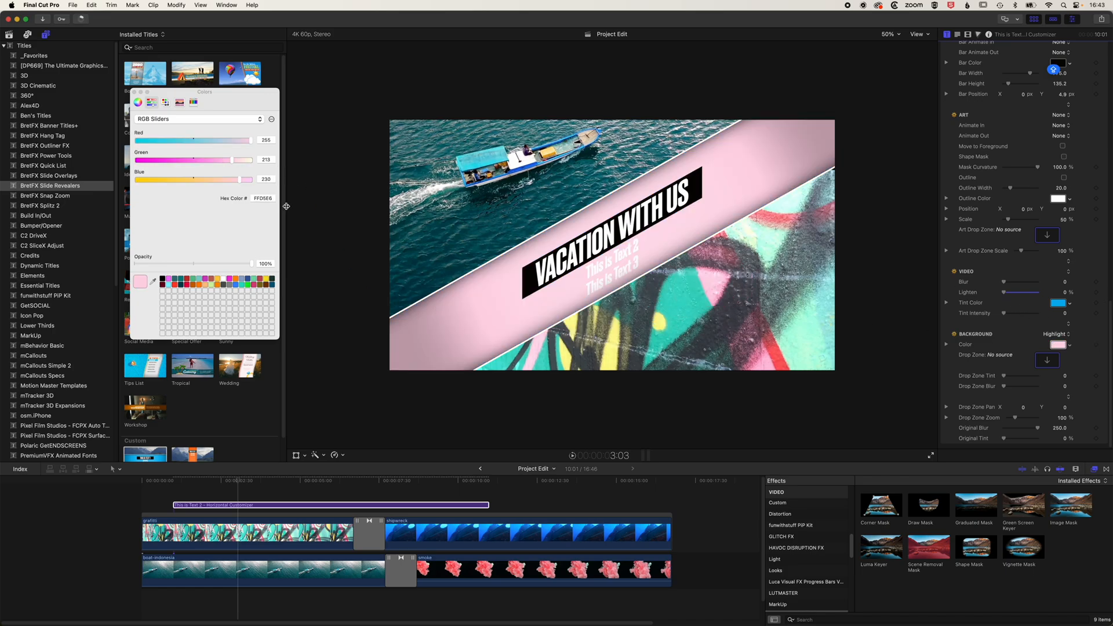
click(198, 118)
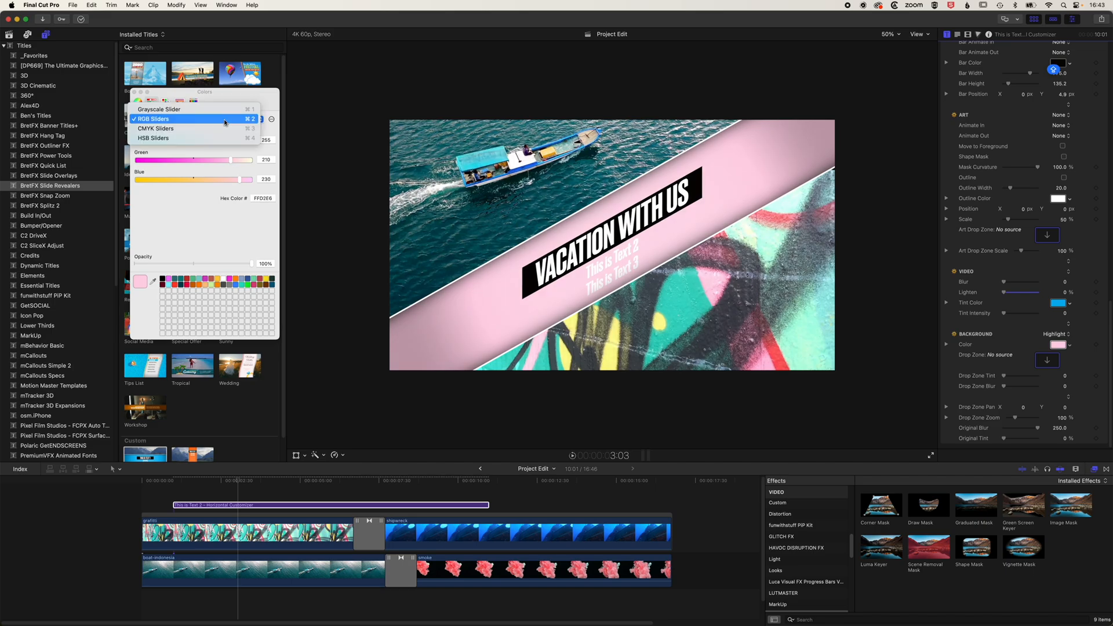
click(153, 138)
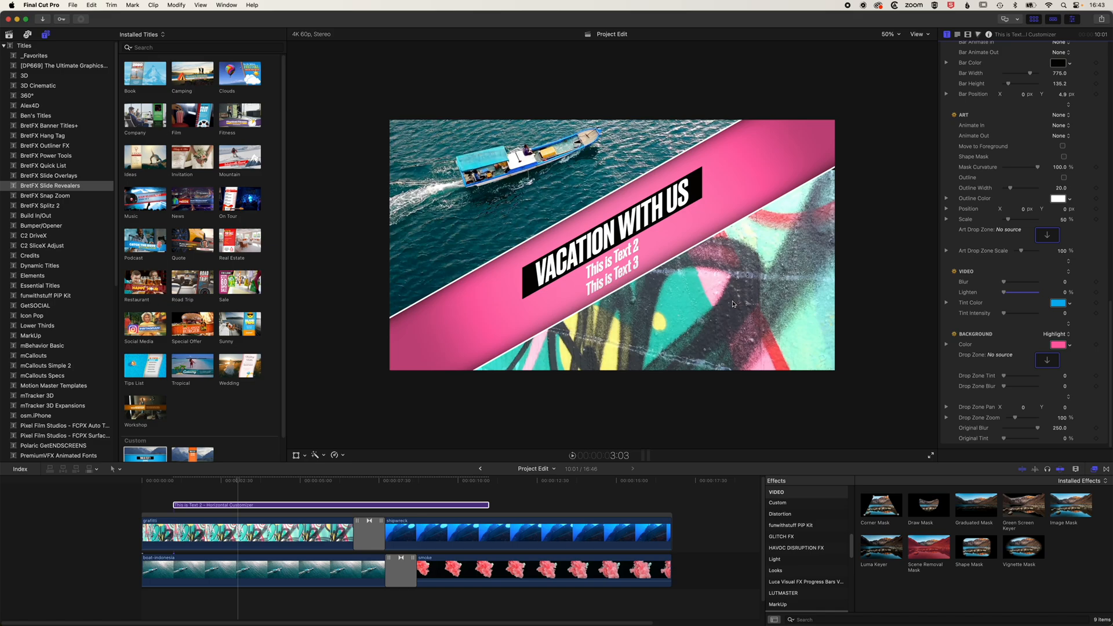
click(238, 480)
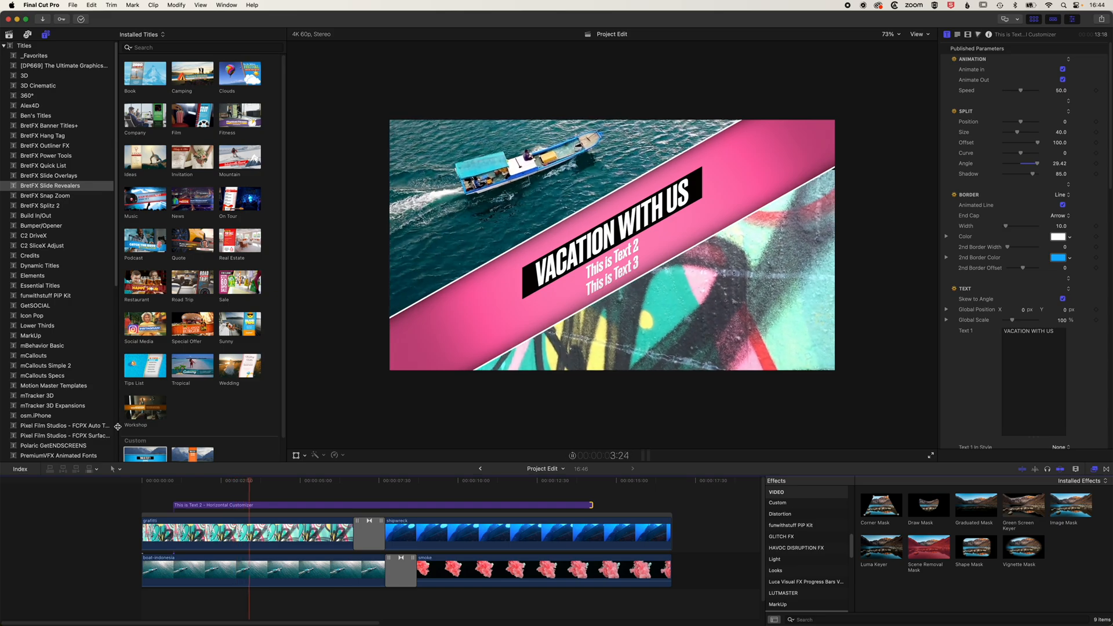
Skim through the shipwreck-over-smoke section to check the pink title stays across it.
click(311, 480)
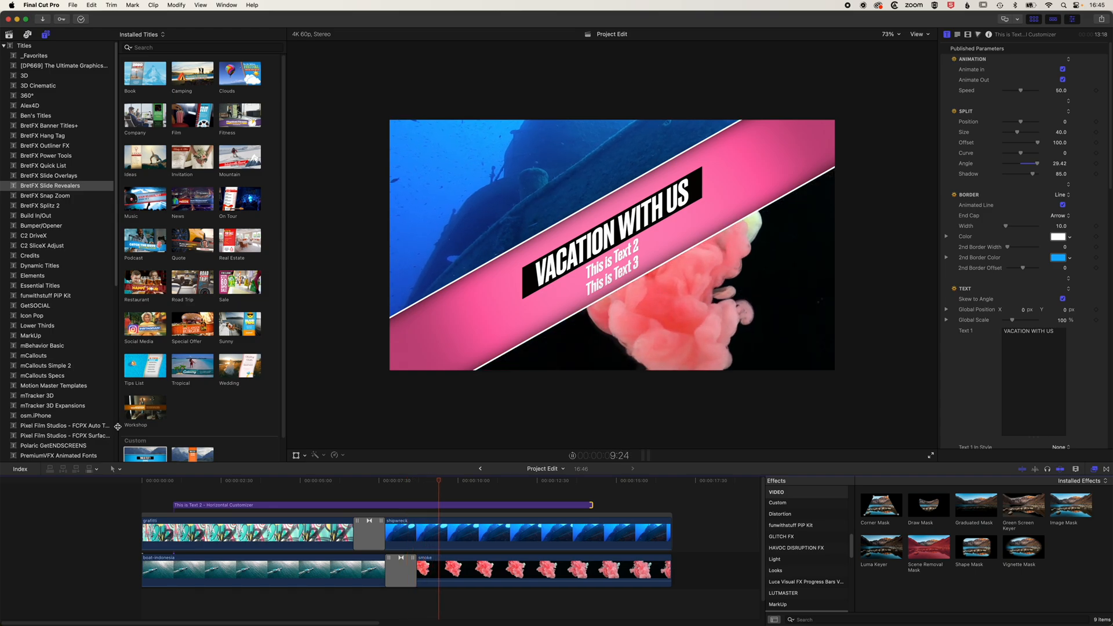
click(513, 481)
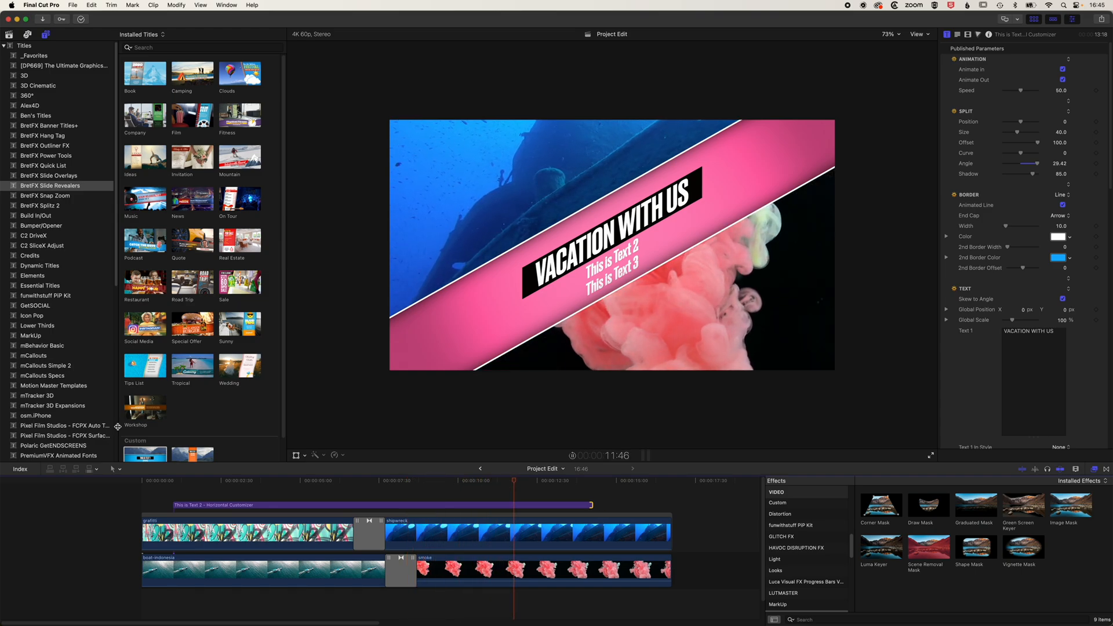